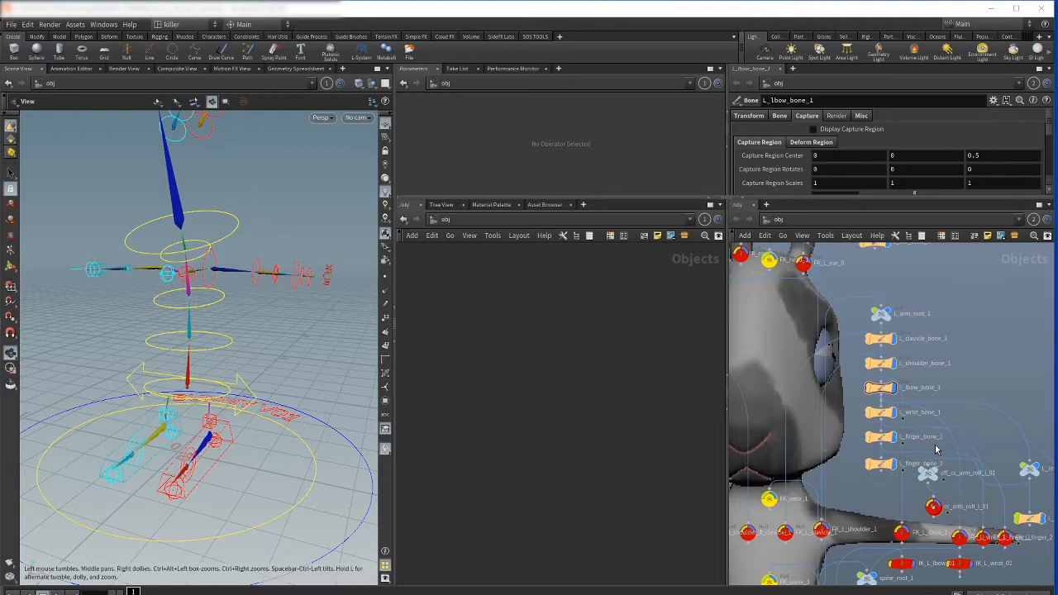
{"action": "mouse_move", "coordinate": [621, 340]}
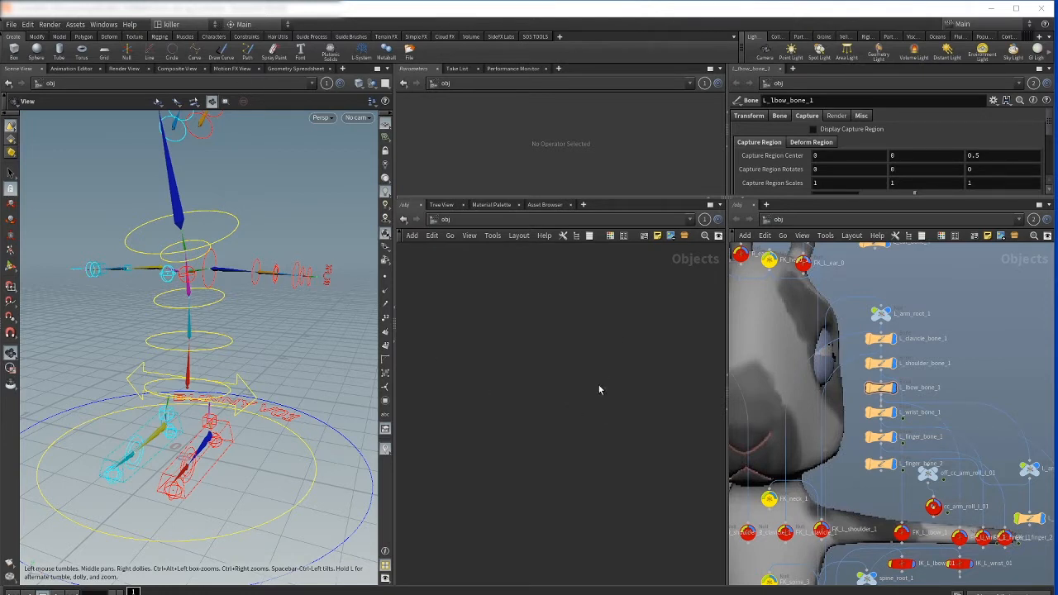
{"action": "mouse_move", "coordinate": [620, 372]}
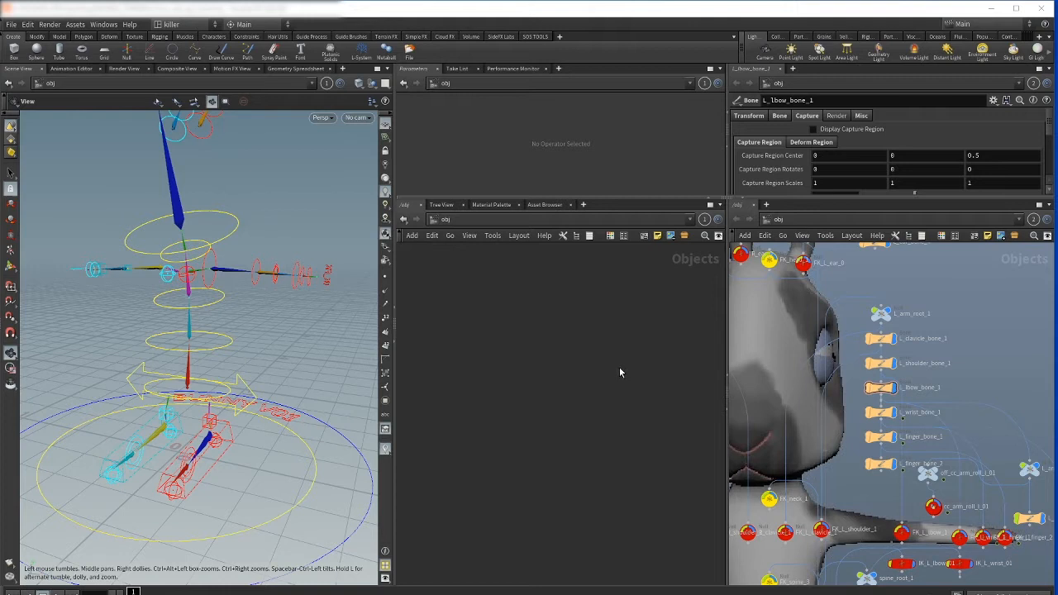
{"action": "mouse_move", "coordinate": [609, 382]}
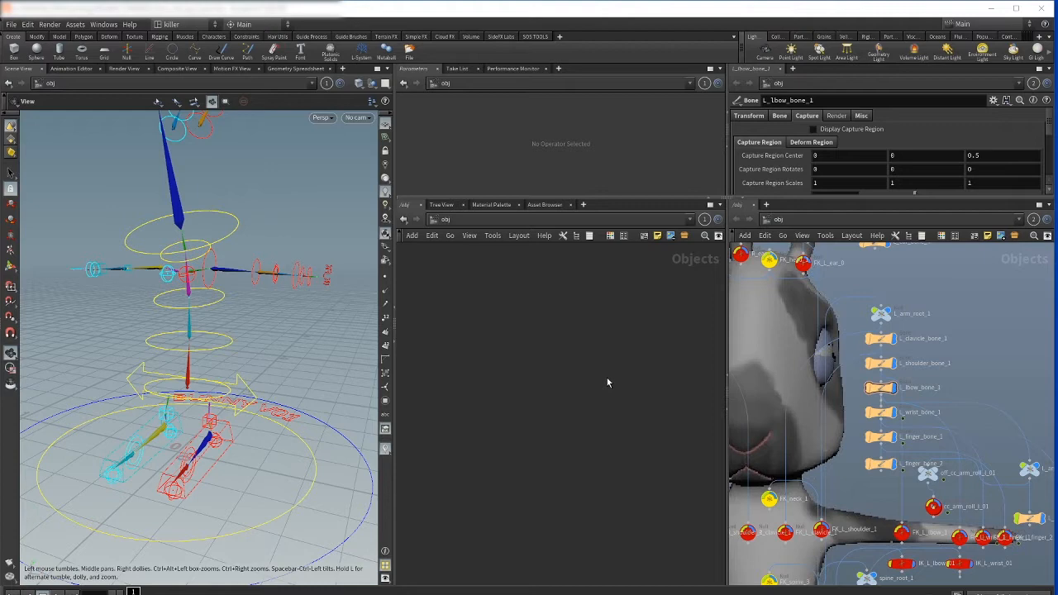
{"action": "mouse_move", "coordinate": [972, 370]}
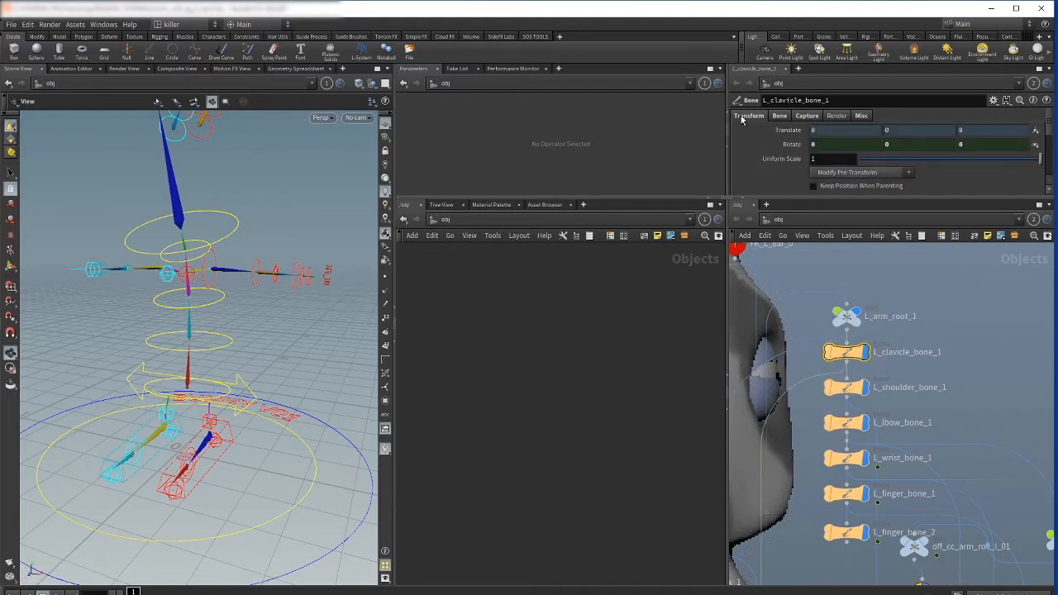
- Enable Display Capture Region for the left clavicle bone, then inspect l_shoulder_bone_1's capture settings
{"action": "left_click", "coordinate": [807, 116]}
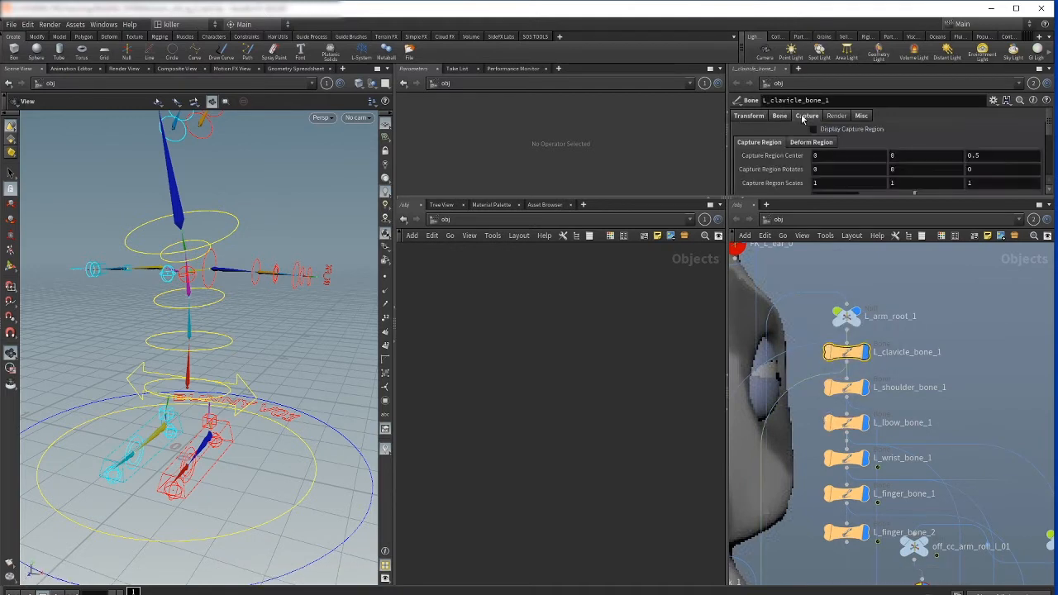
{"action": "left_click", "coordinate": [813, 129]}
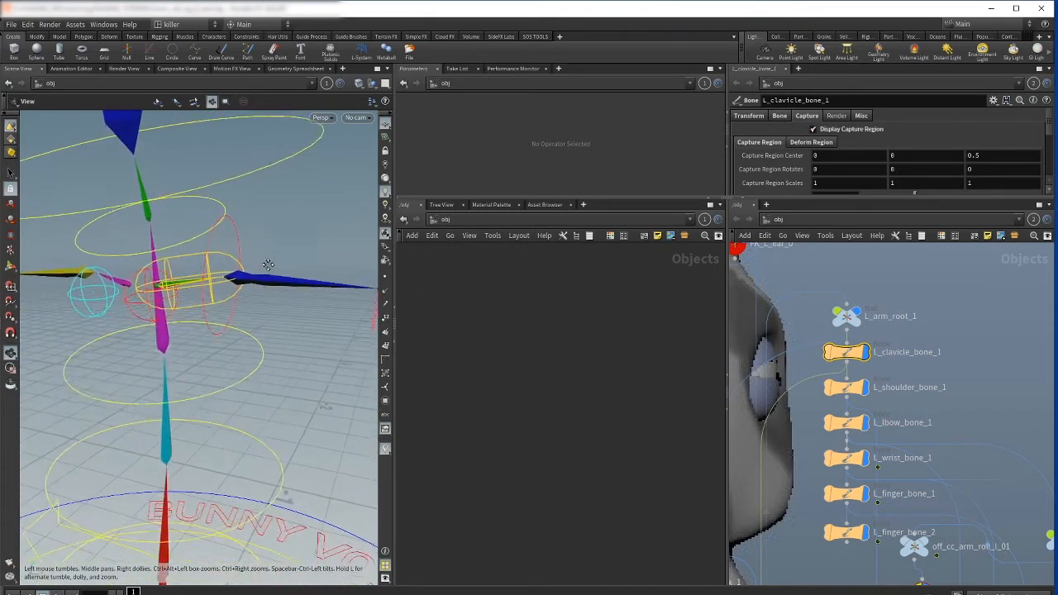
{"action": "left_click_drag", "start_coordinate": [268, 264], "coordinate": [240, 201]}
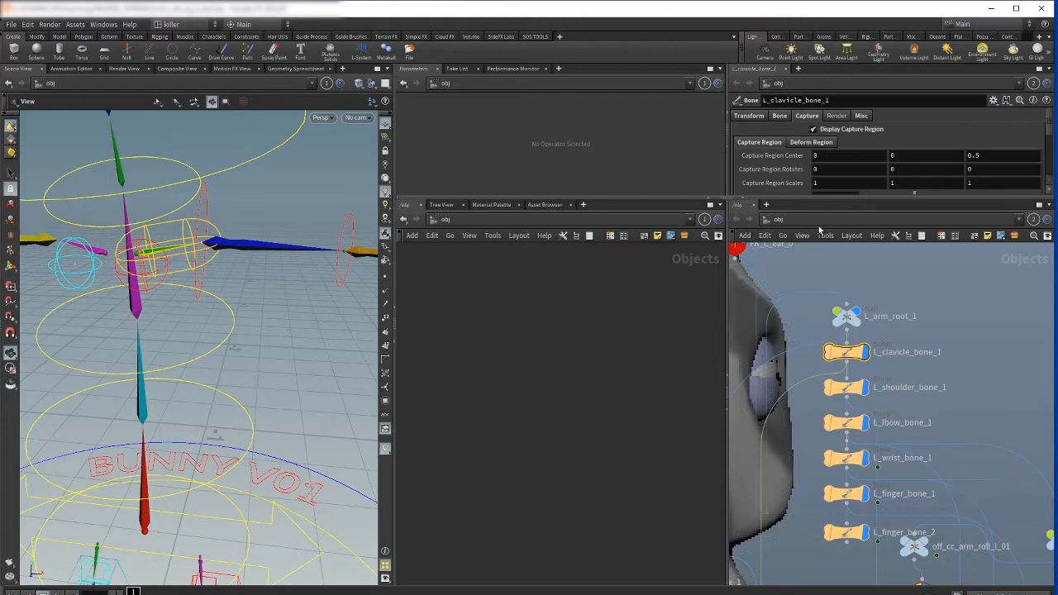
{"action": "left_click", "coordinate": [909, 386]}
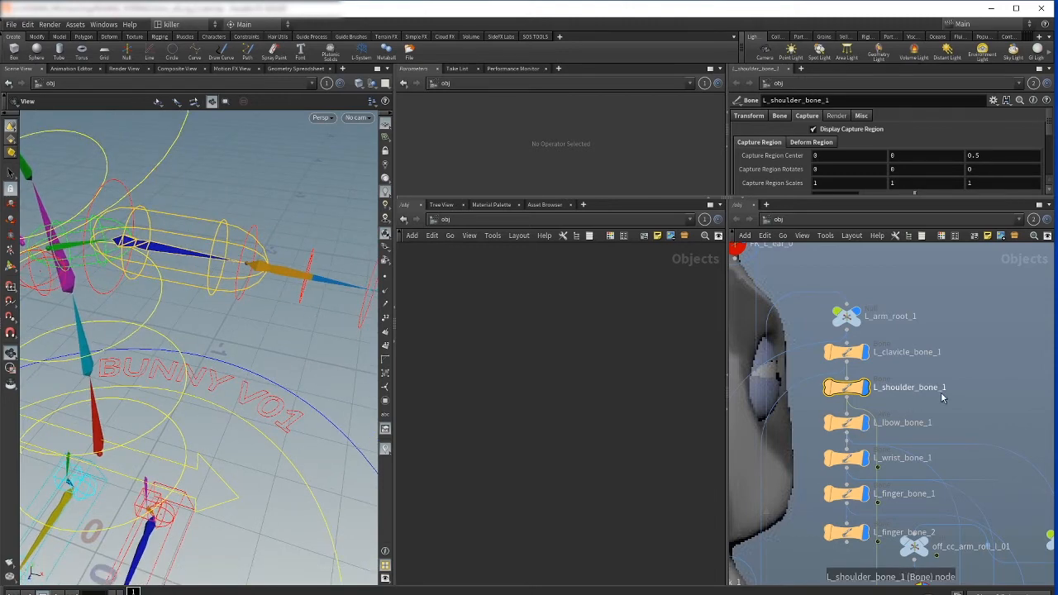
{"action": "left_click_drag", "start_coordinate": [165, 331], "coordinate": [295, 190]}
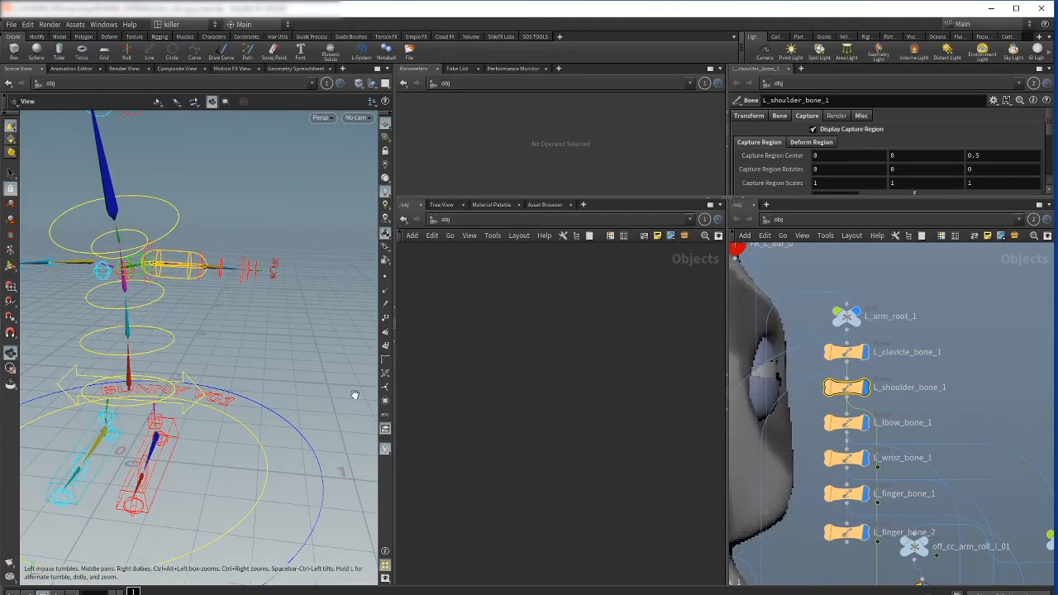
{"action": "mouse_move", "coordinate": [404, 337]}
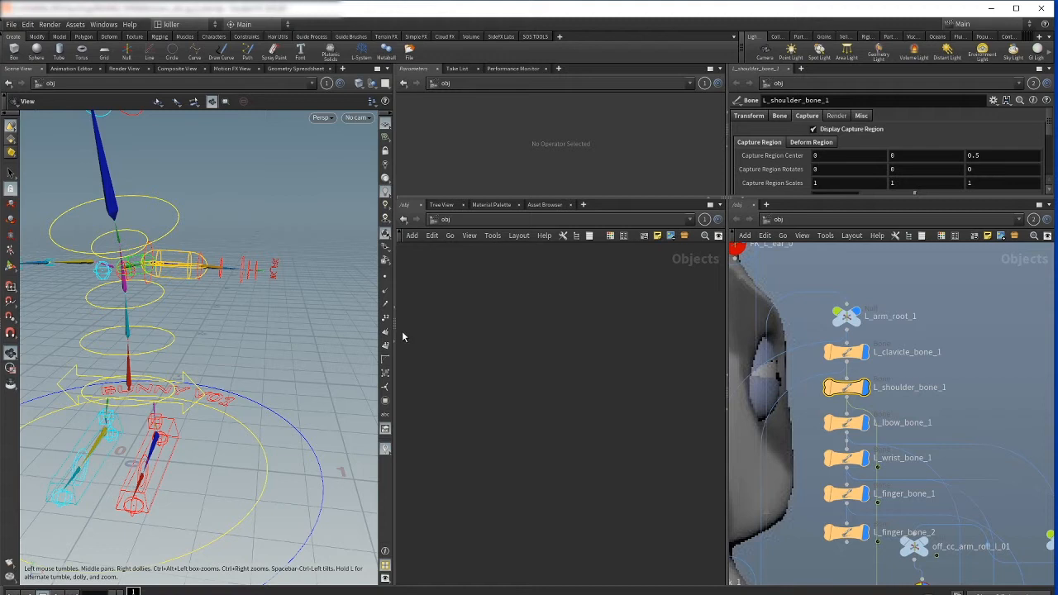
{"action": "mouse_move", "coordinate": [426, 281]}
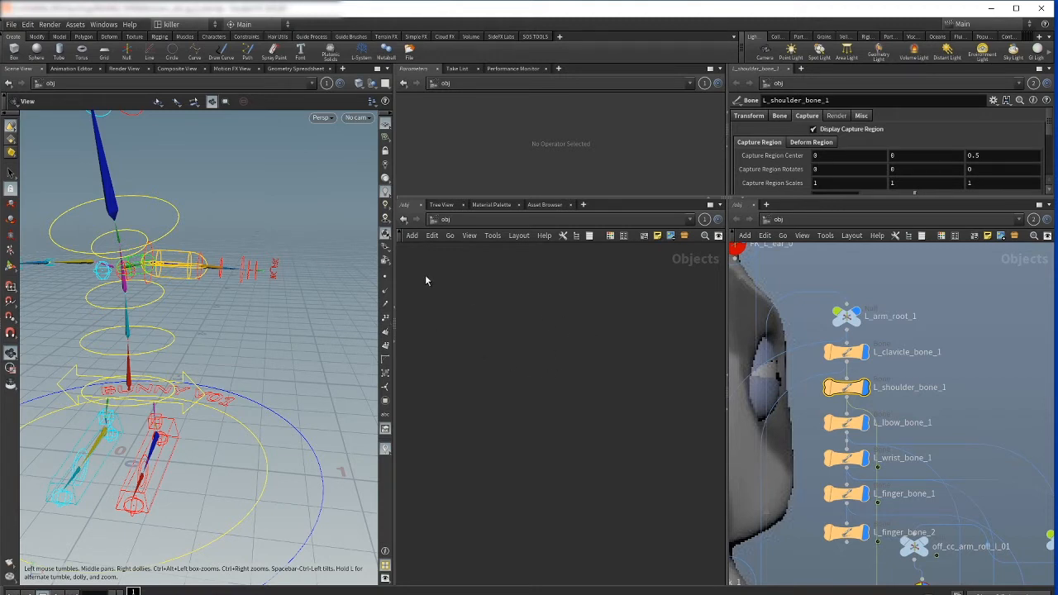
{"action": "mouse_move", "coordinate": [589, 457]}
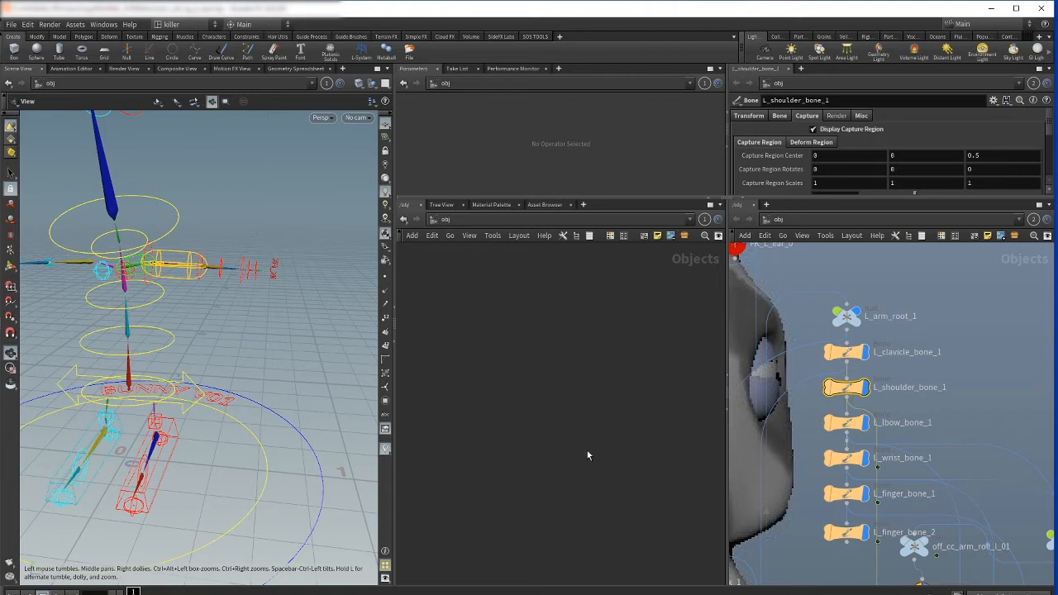
{"action": "mouse_move", "coordinate": [587, 326]}
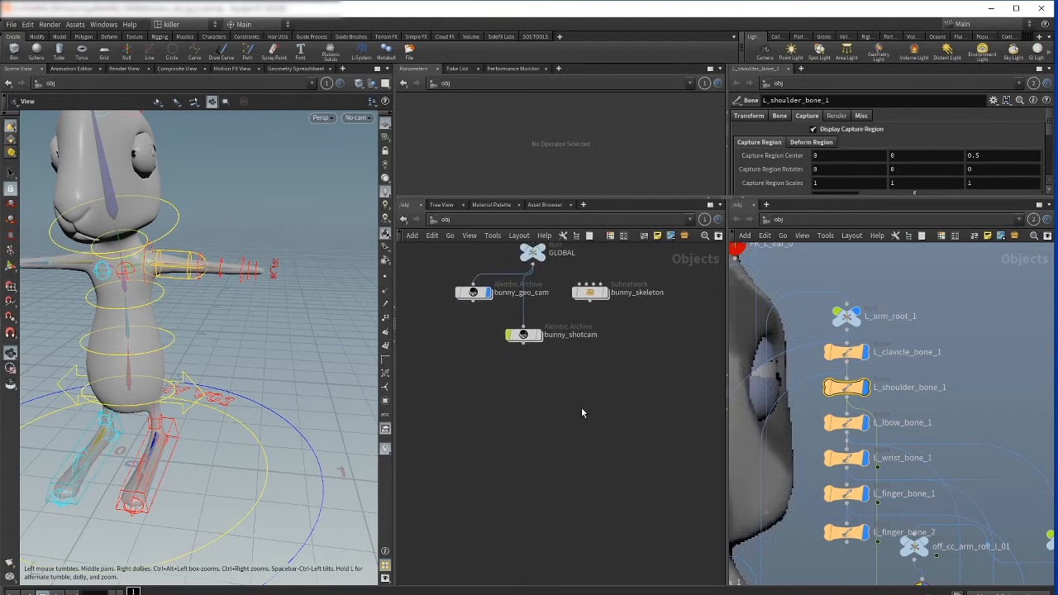
- Create a new Geometry object in /obj via the Tab menu search for 'geo'
{"action": "key", "text": "Tab"}
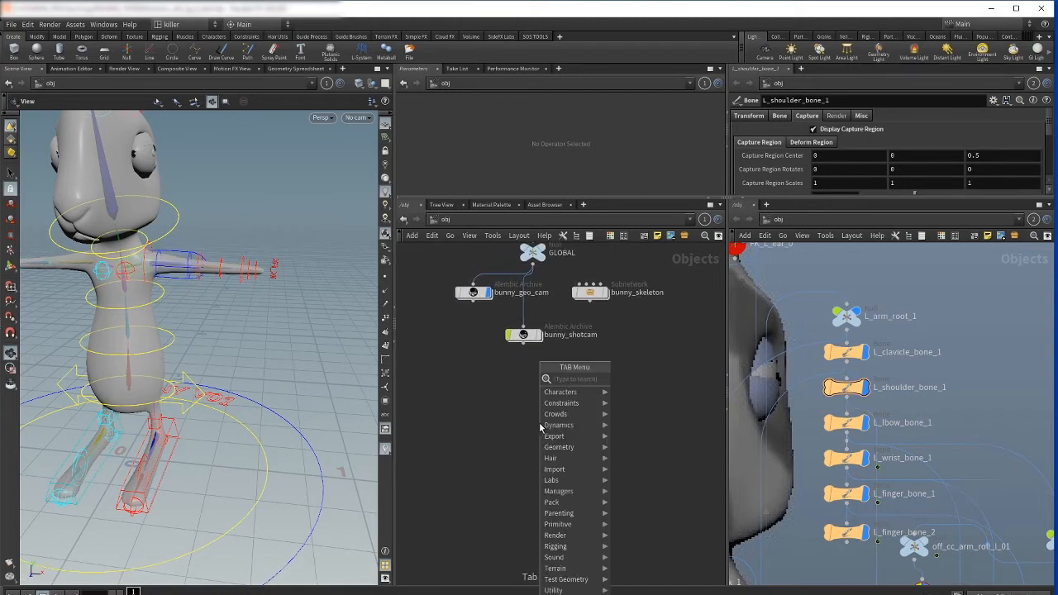
{"action": "left_click", "coordinate": [559, 447]}
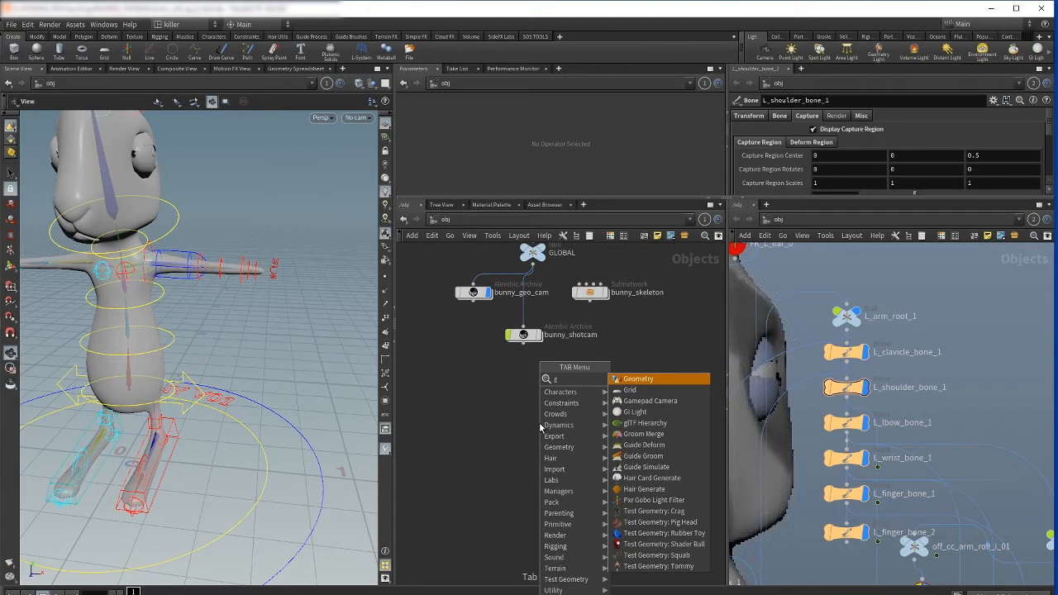
{"action": "type", "text": "geo"}
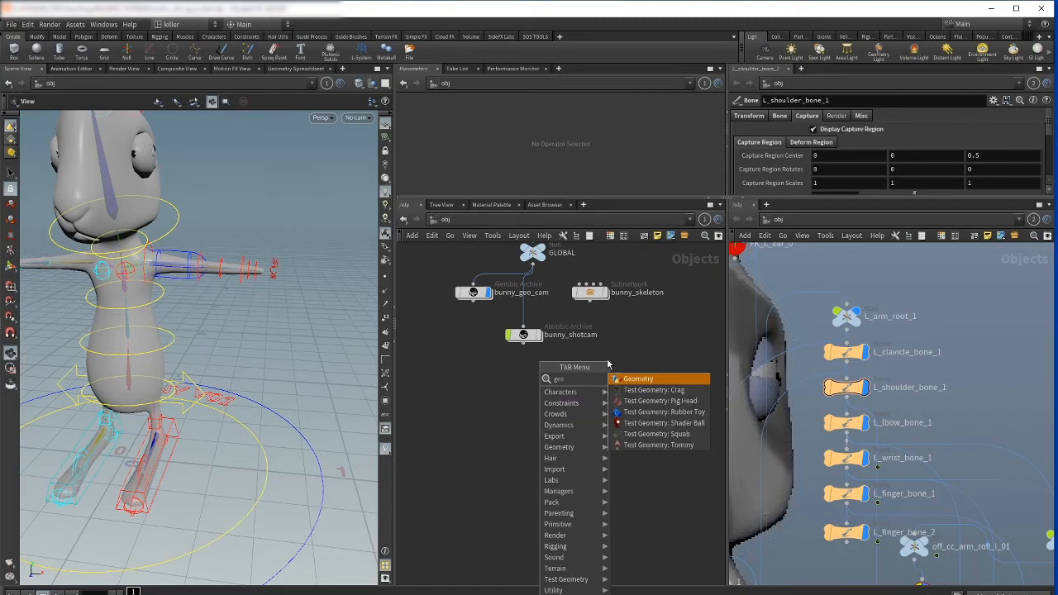
{"action": "left_click", "coordinate": [638, 379]}
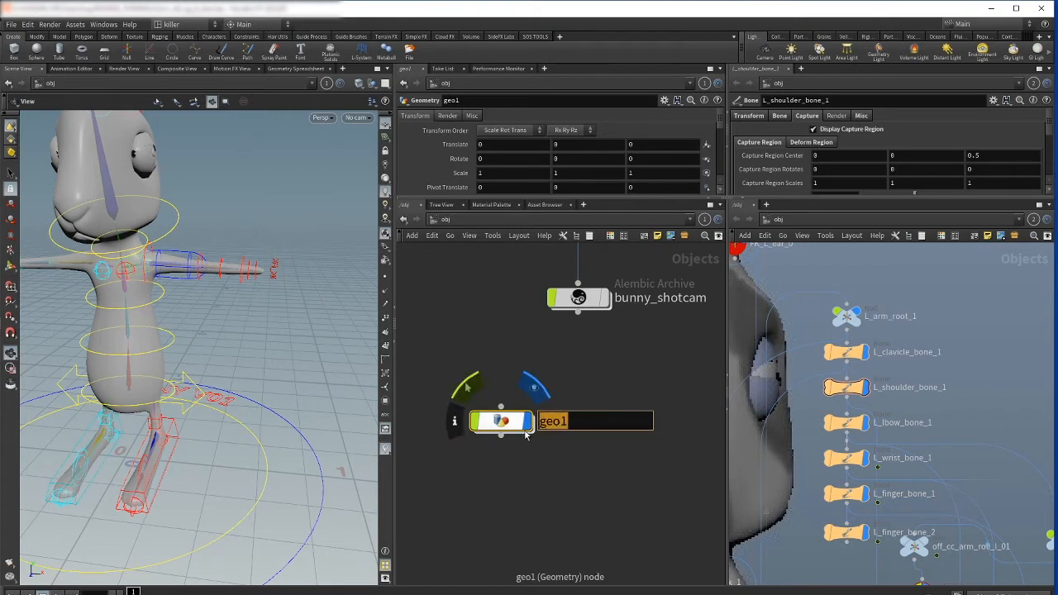
- Rename the Geometry object to bunny_skin and dive inside it
{"action": "type", "text": "bunny"}
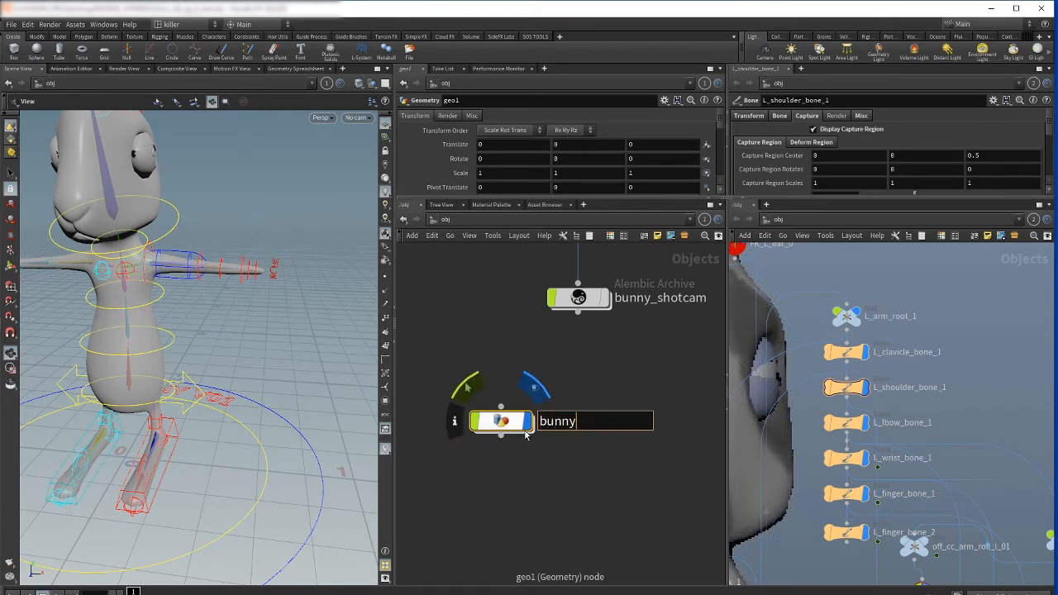
{"action": "type", "text": "_skin"}
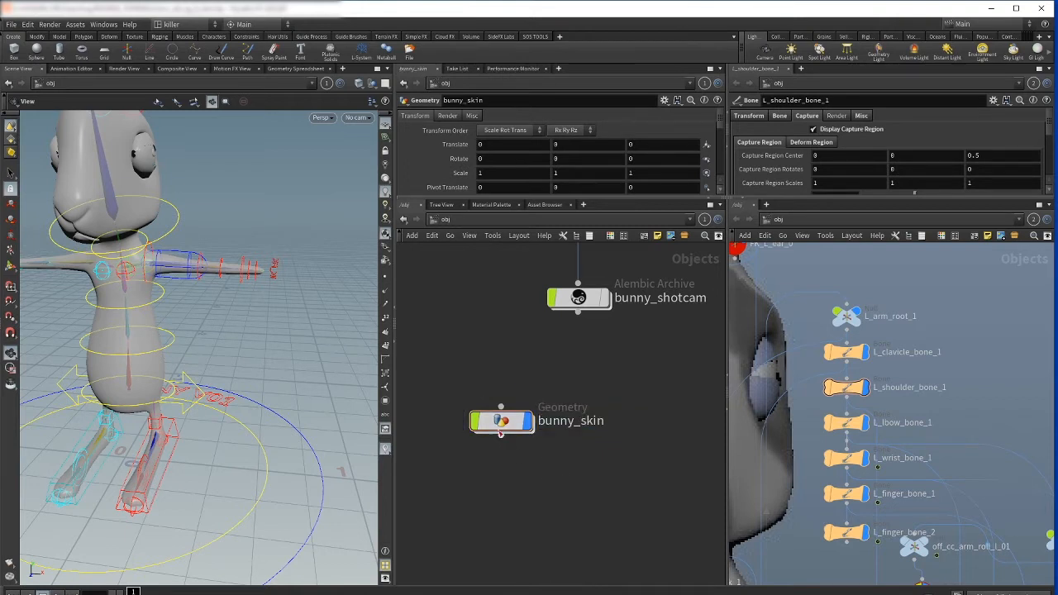
{"action": "double_click", "coordinate": [502, 421]}
{"action": "type", "text": "m"}
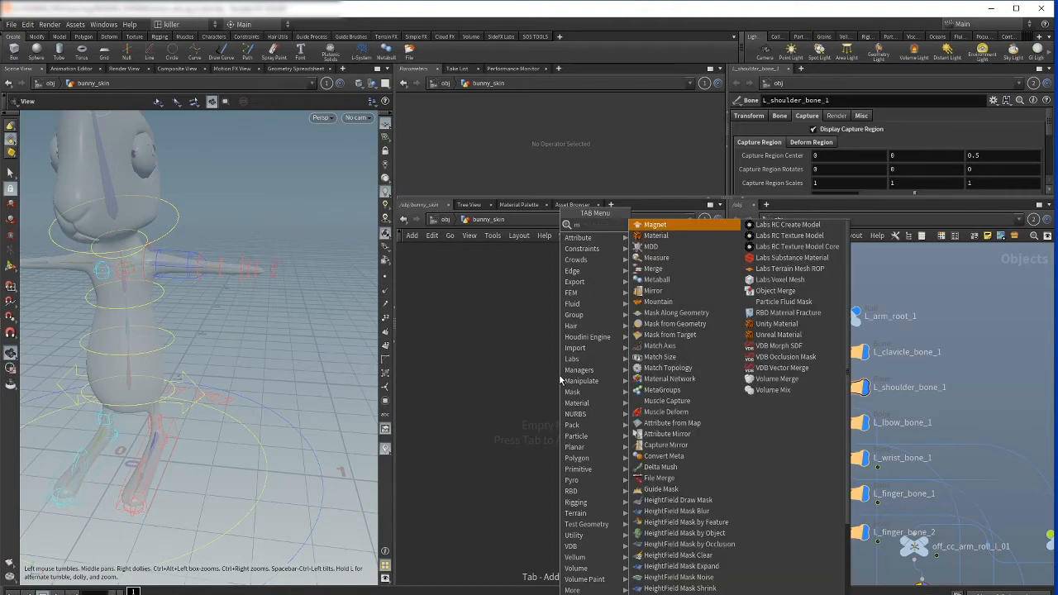
- Add an Object Merge SOP pulling in the co_EasterBunny_patchShape object as Object 1
{"action": "type", "text": "e"}
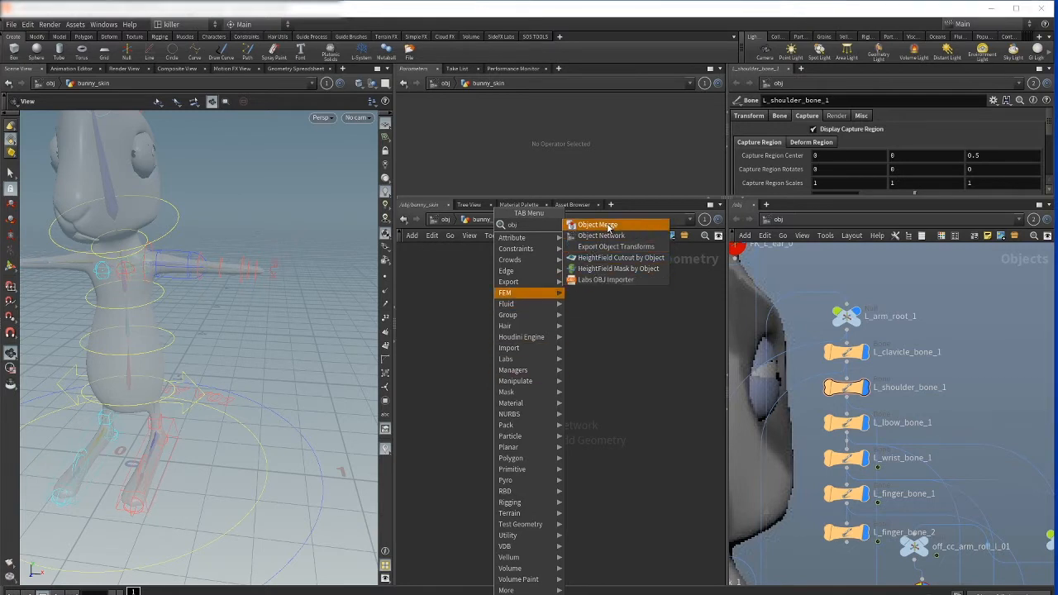
{"action": "left_click", "coordinate": [597, 225]}
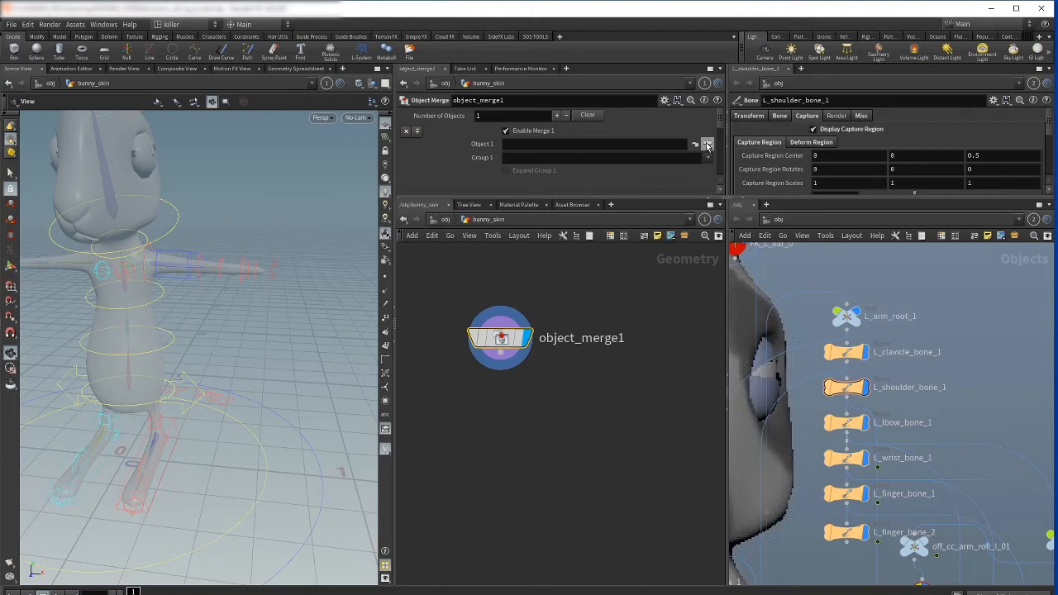
{"action": "left_click", "coordinate": [694, 144]}
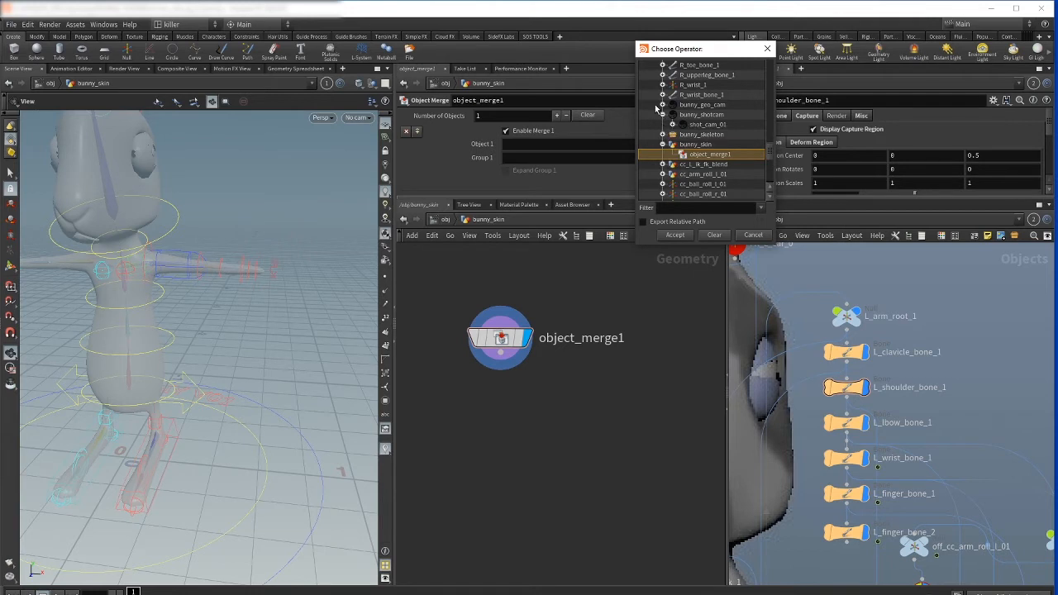
{"action": "scroll", "scroll_direction": "down", "scroll_amount": 3}
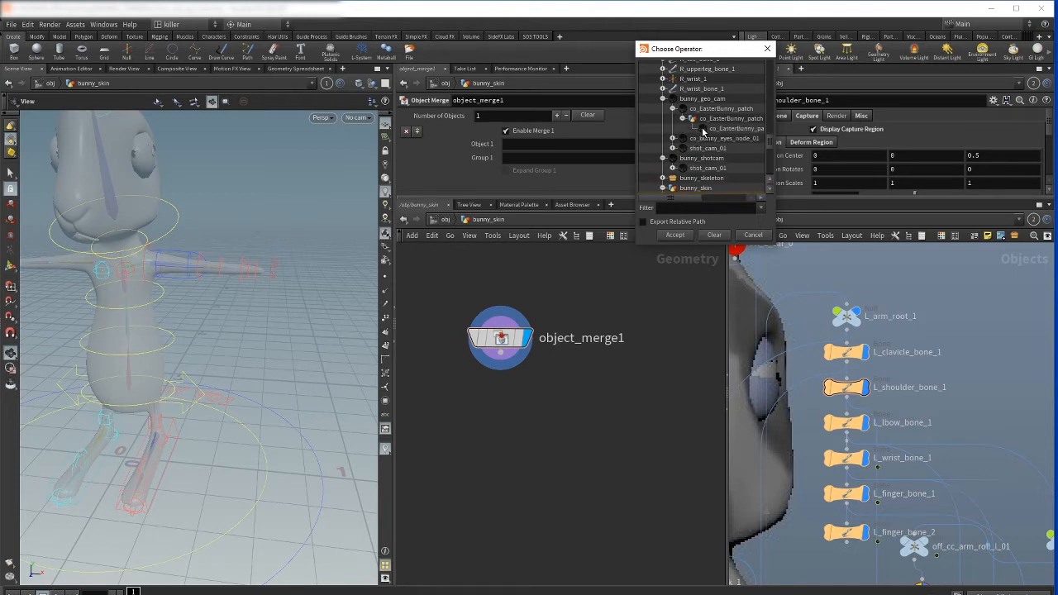
{"action": "left_click", "coordinate": [724, 129]}
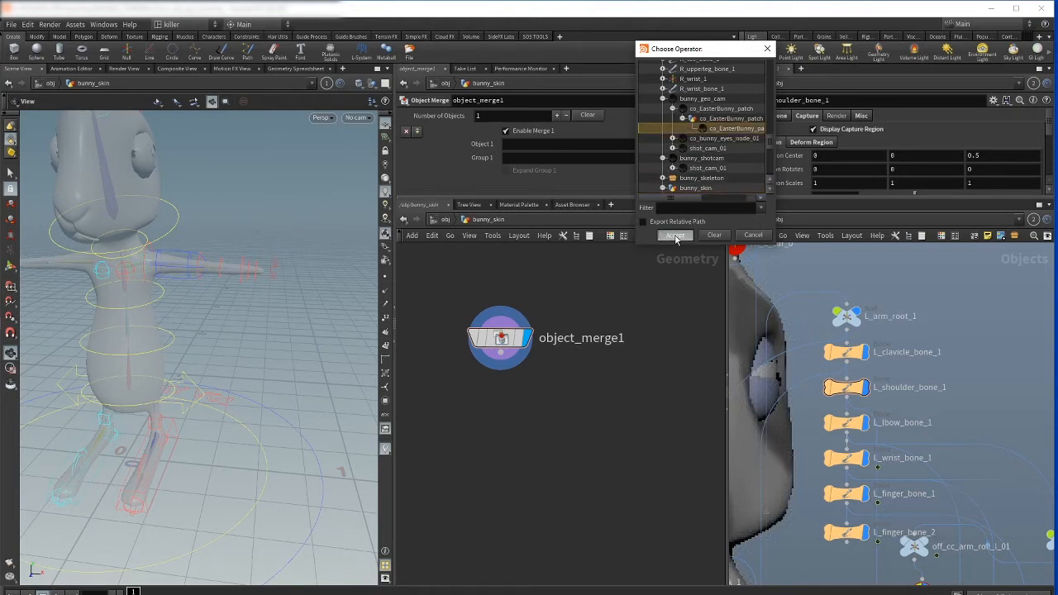
{"action": "left_click", "coordinate": [675, 235]}
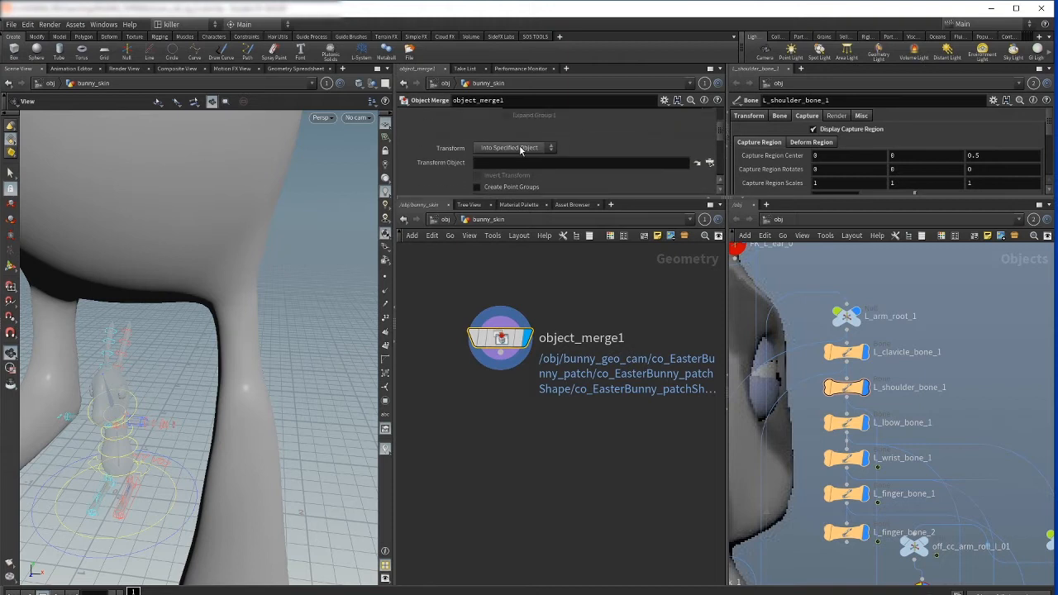
- Set the Object Merge Transform to Into This Object so the bunny body appears
{"action": "left_click", "coordinate": [516, 149]}
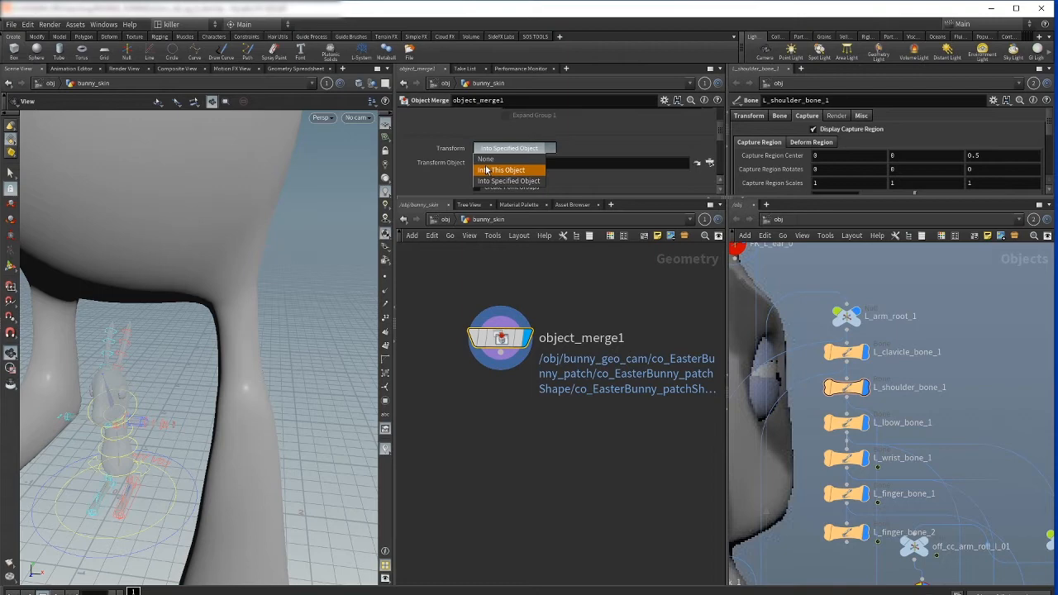
{"action": "left_click", "coordinate": [503, 169]}
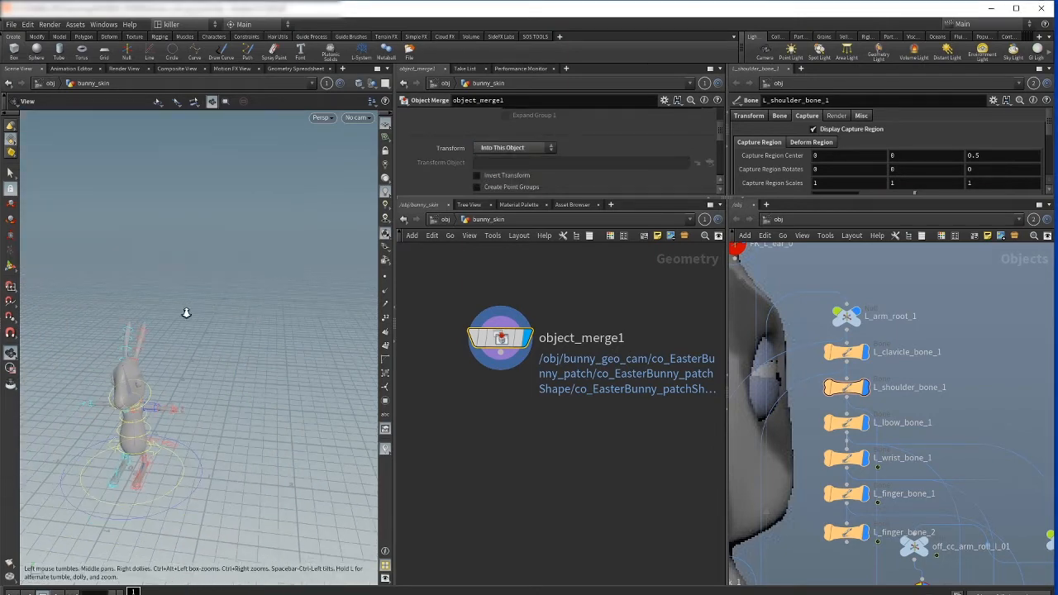
{"action": "left_click_drag", "start_coordinate": [185, 313], "coordinate": [296, 187]}
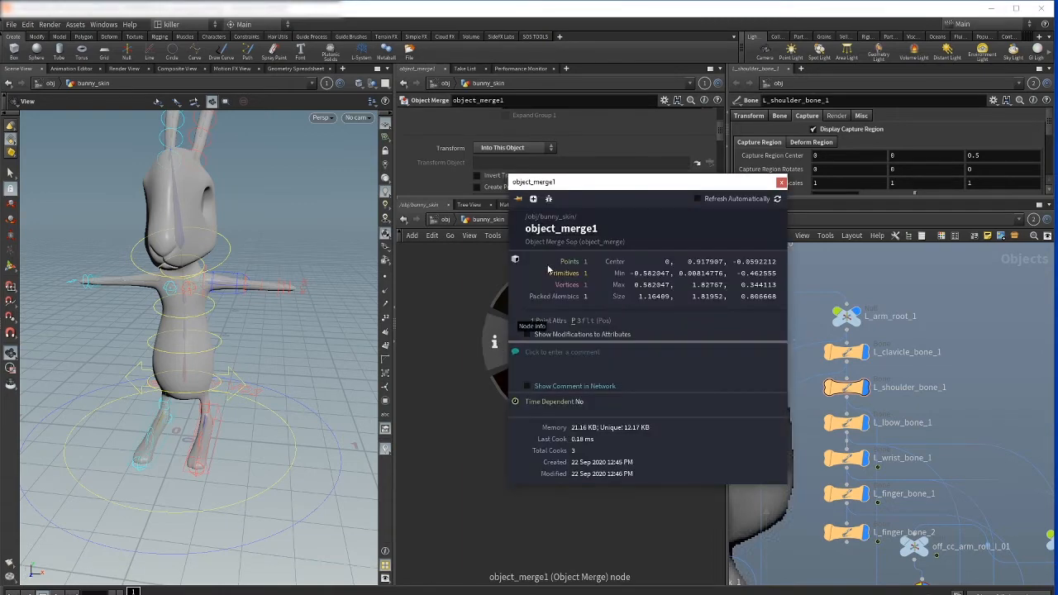
{"action": "mouse_move", "coordinate": [595, 199]}
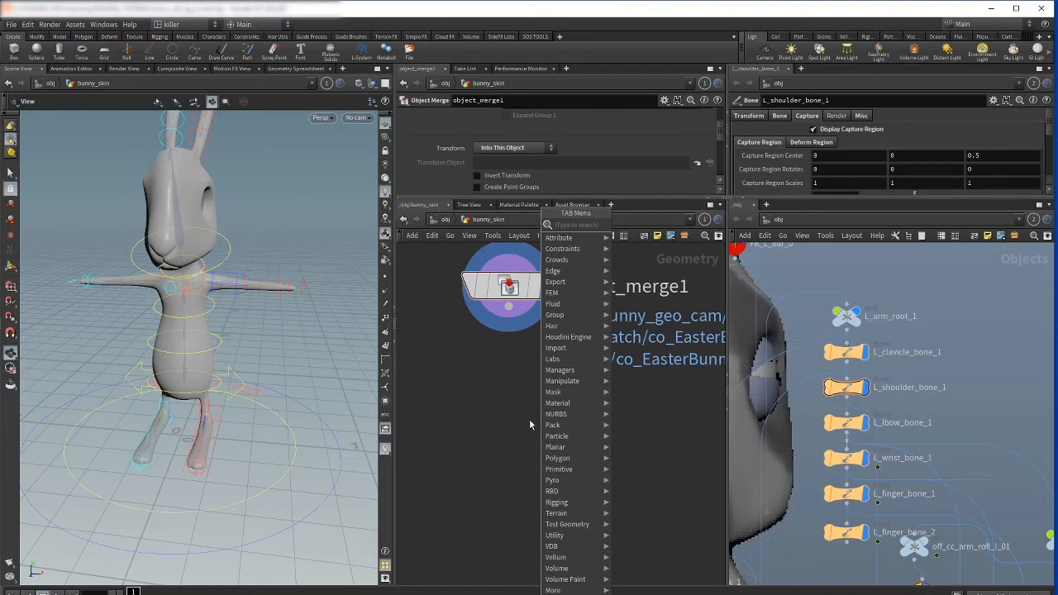
- Add a Convert SOP after object_merge1 turning the bunny into polygons
{"action": "left_click", "coordinate": [509, 434]}
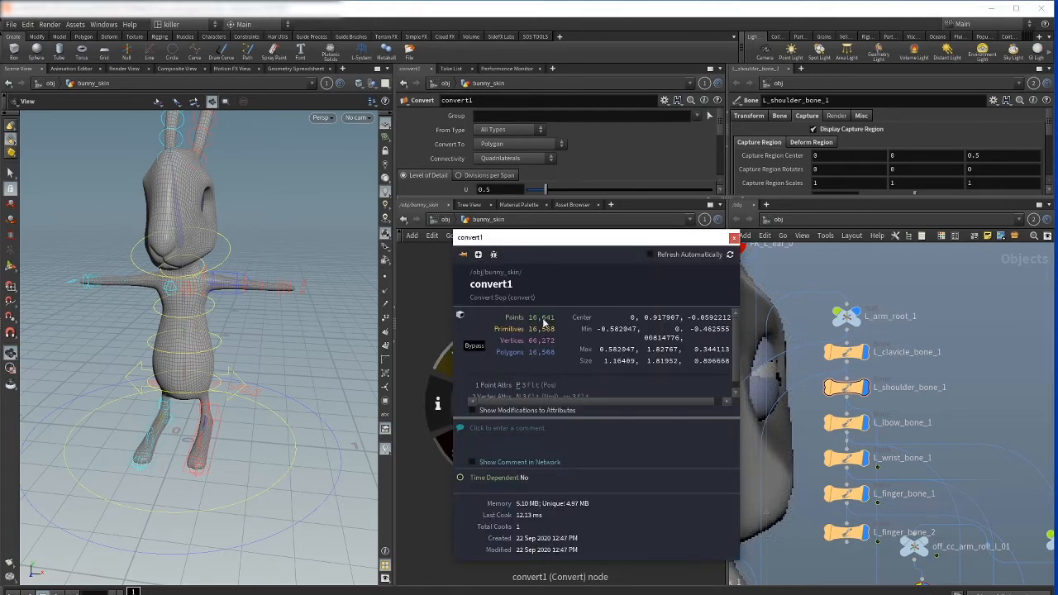
{"action": "mouse_move", "coordinate": [610, 246]}
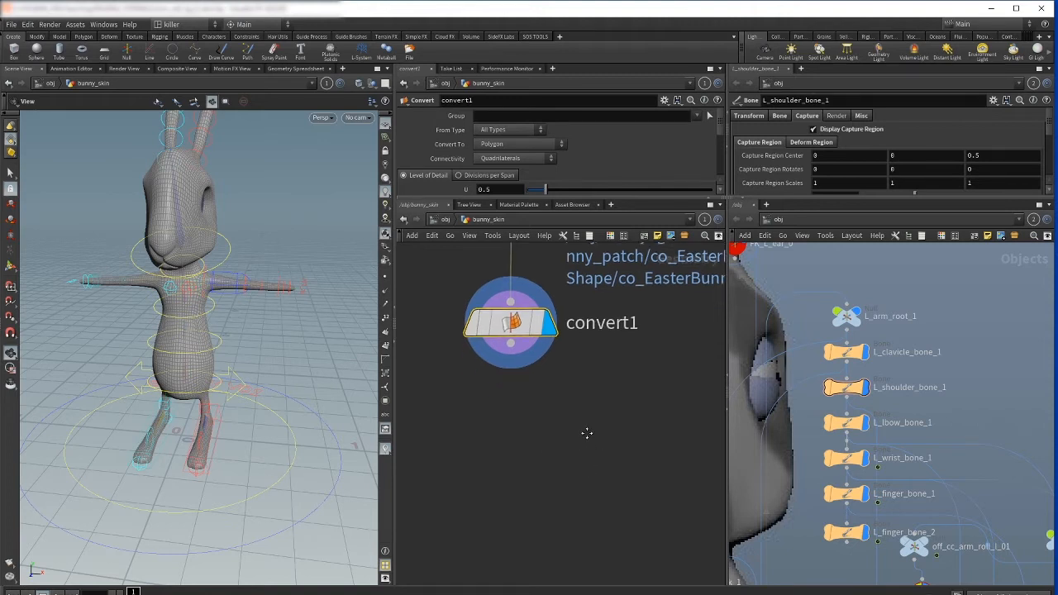
{"action": "key", "text": "Tab"}
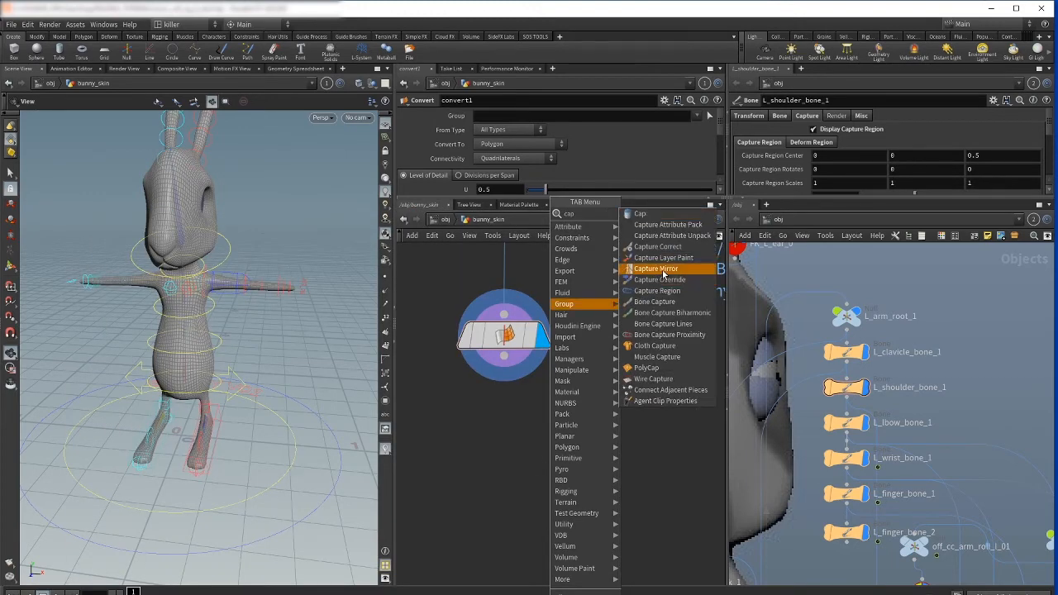
{"action": "mouse_move", "coordinate": [660, 280]}
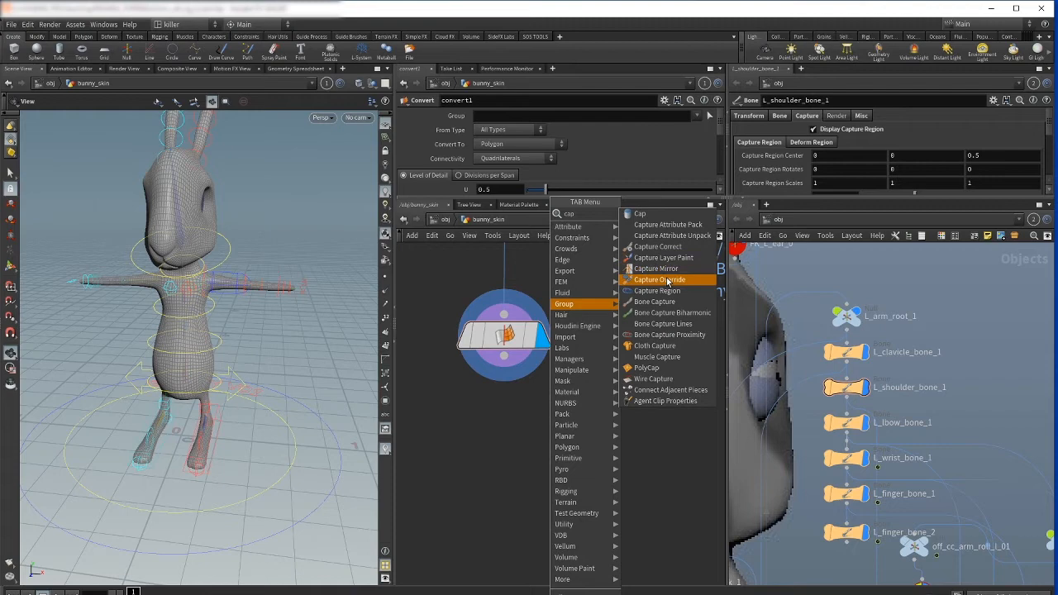
{"action": "mouse_move", "coordinate": [654, 345]}
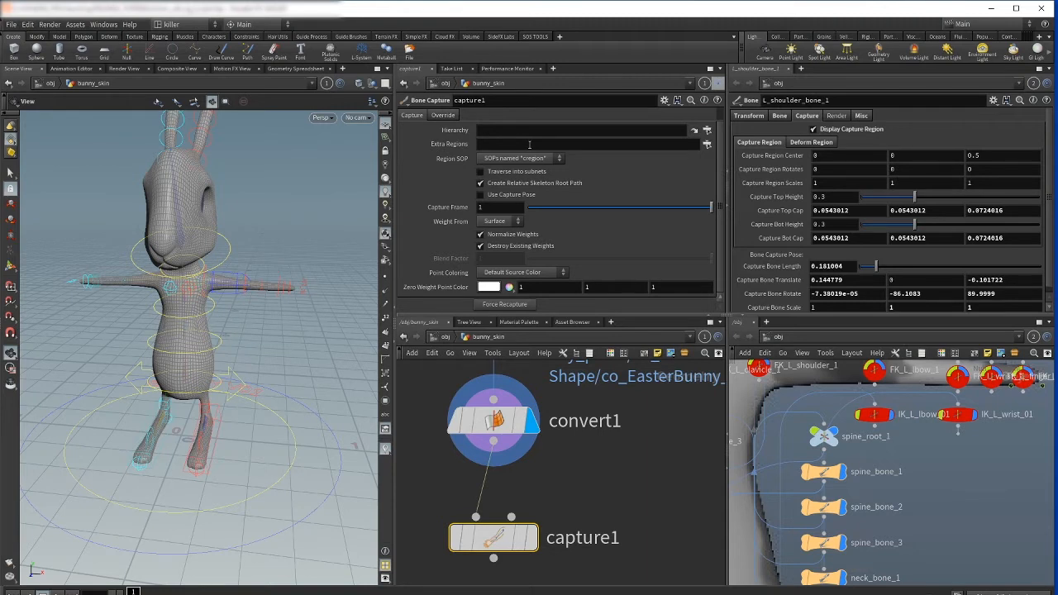
{"action": "mouse_move", "coordinate": [616, 134]}
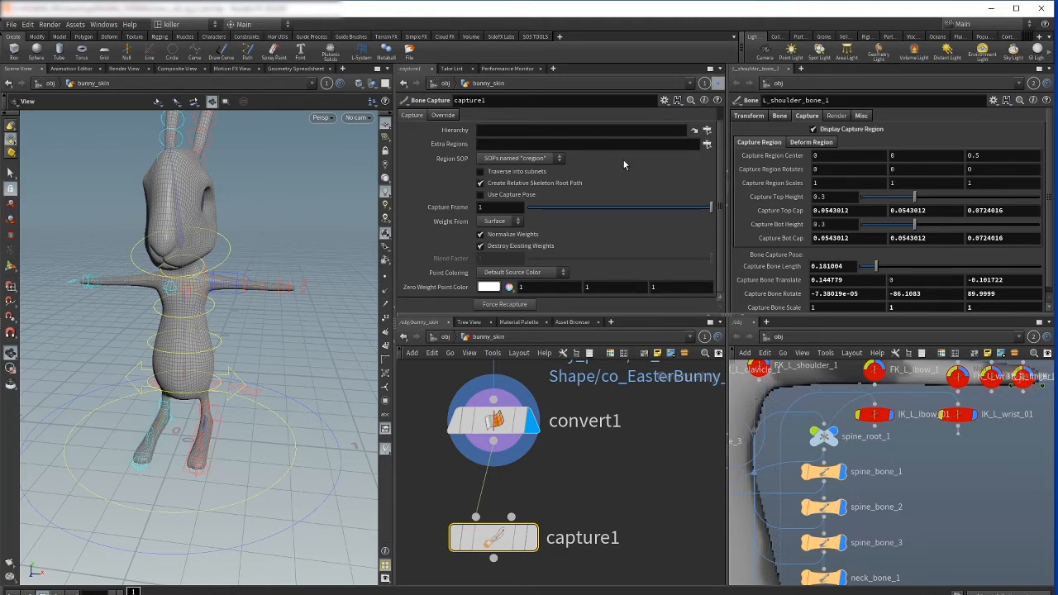
{"action": "mouse_move", "coordinate": [592, 179]}
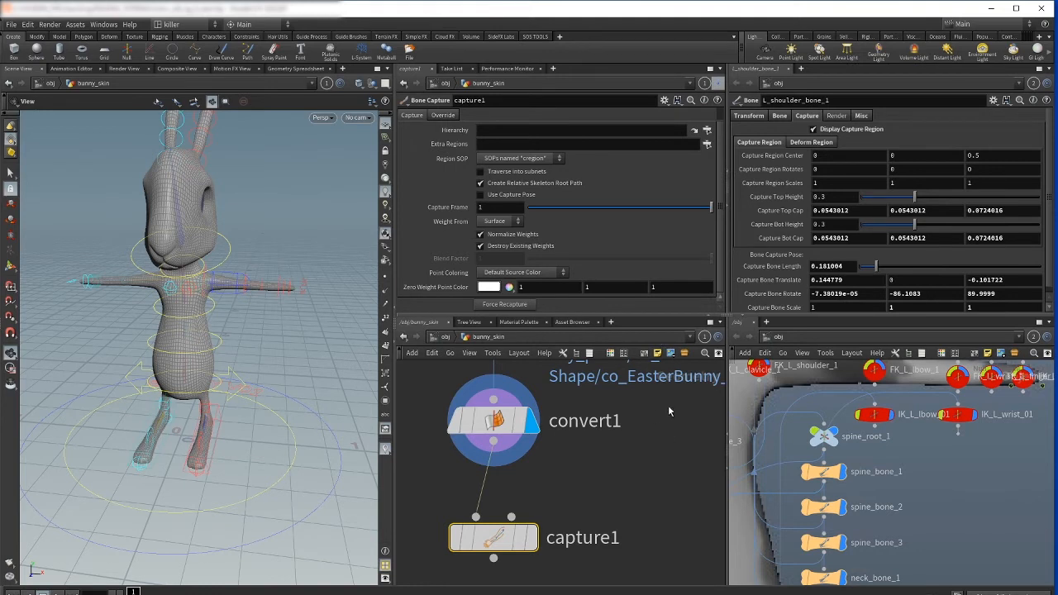
{"action": "mouse_move", "coordinate": [655, 181]}
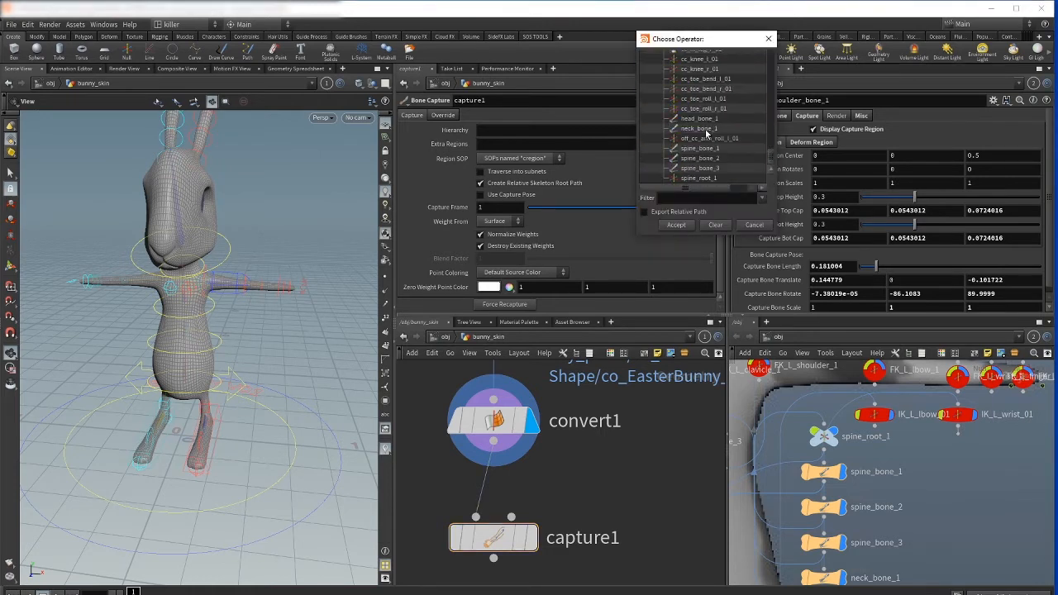
{"action": "mouse_move", "coordinate": [691, 181]}
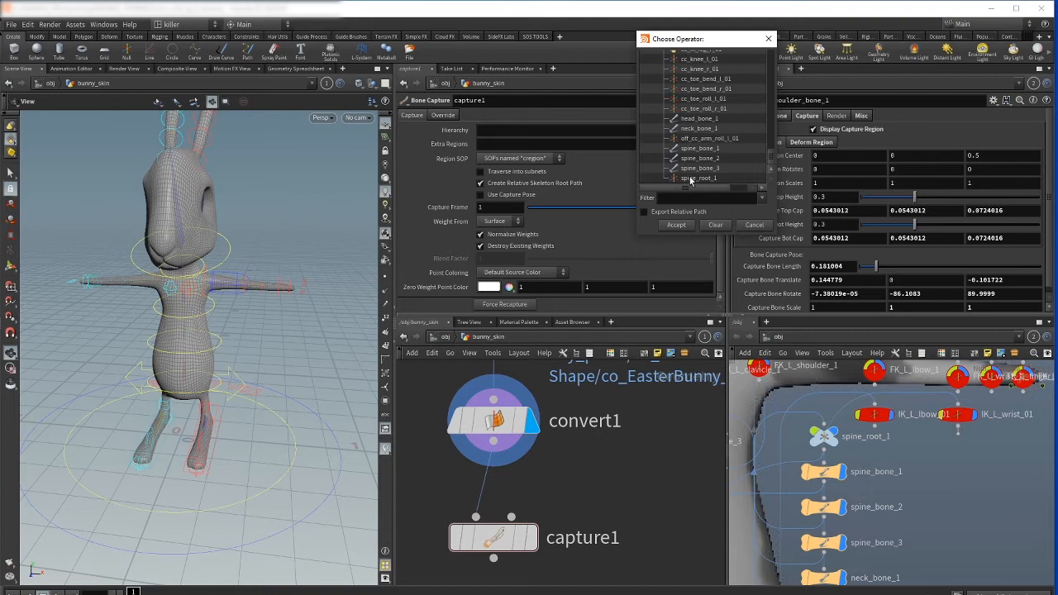
- Set capture1's Hierarchy to /obj/spine_root_1 and colour points by capture region
{"action": "left_click", "coordinate": [699, 179]}
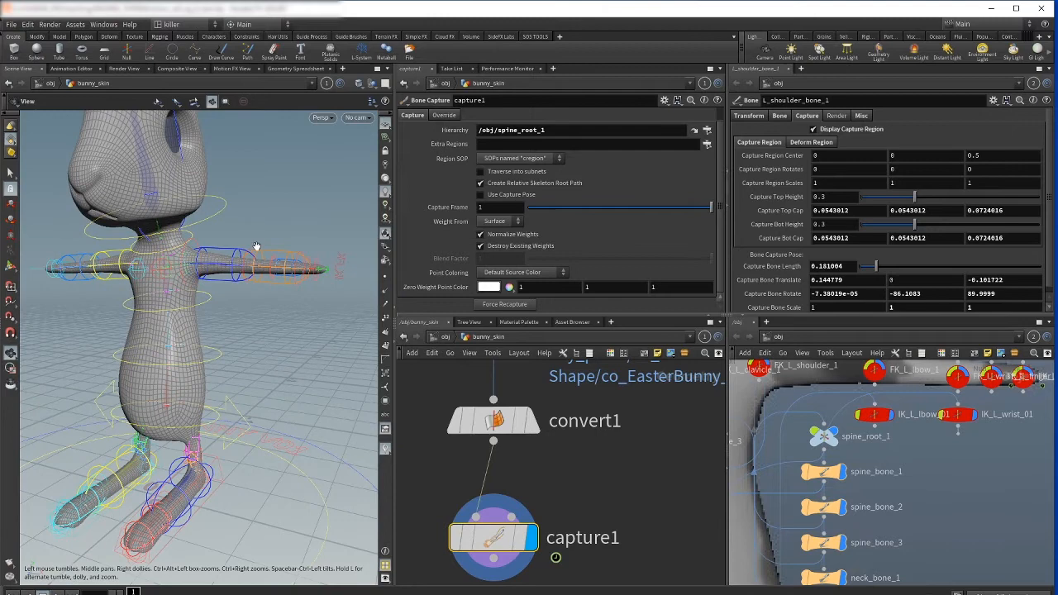
{"action": "left_click_drag", "start_coordinate": [256, 245], "coordinate": [139, 340]}
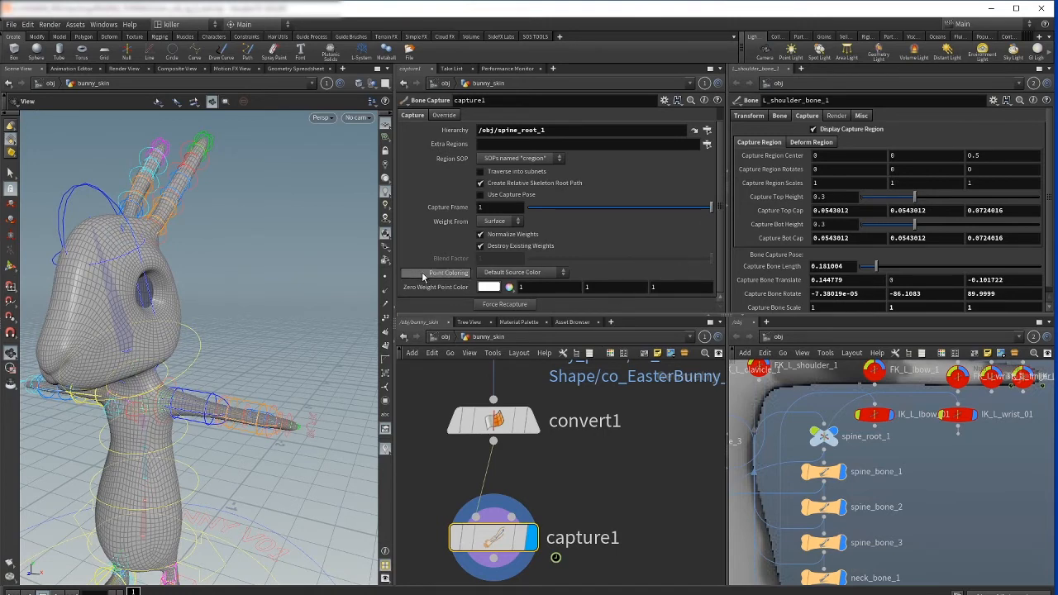
{"action": "left_click", "coordinate": [523, 271]}
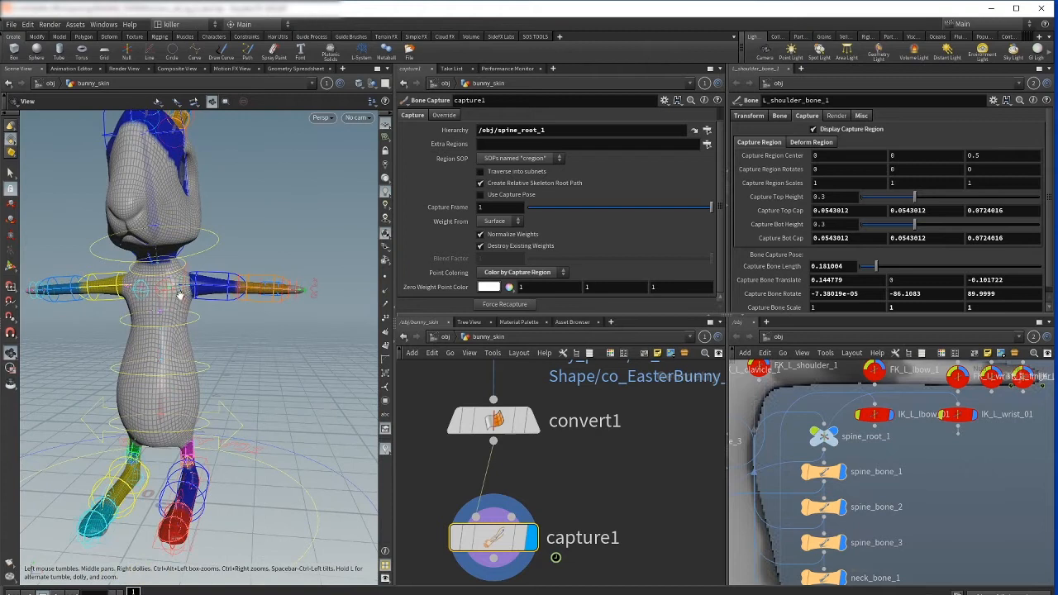
{"action": "mouse_move", "coordinate": [182, 355]}
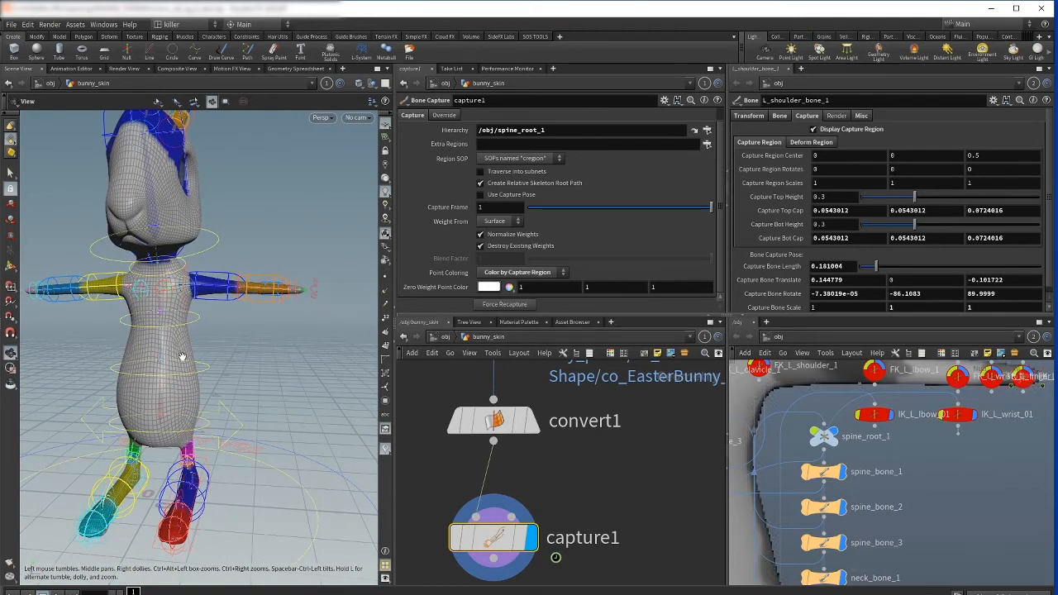
{"action": "mouse_move", "coordinate": [625, 488]}
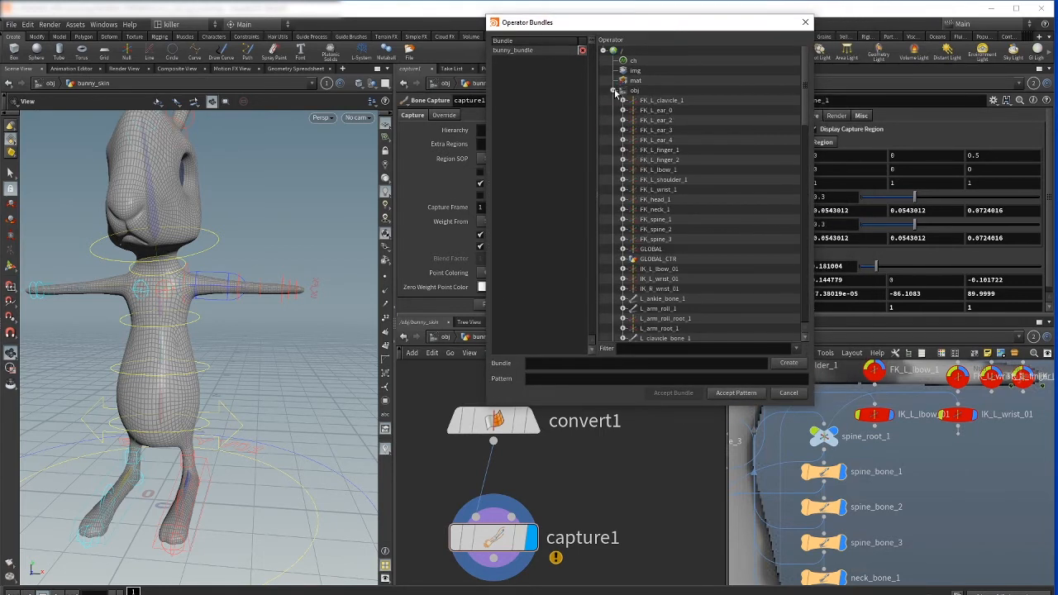
- Add l_shoulder_bone_1 to the Bone Capture node's extra regions from the object list
{"action": "scroll", "scroll_direction": "down", "scroll_amount": 3}
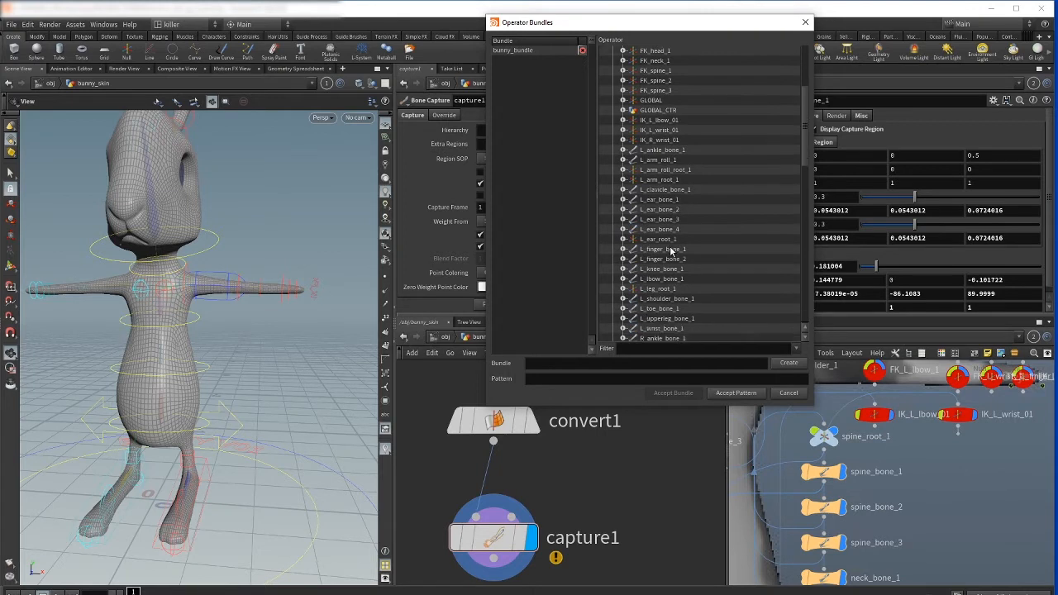
{"action": "scroll", "scroll_direction": "down", "scroll_amount": 3}
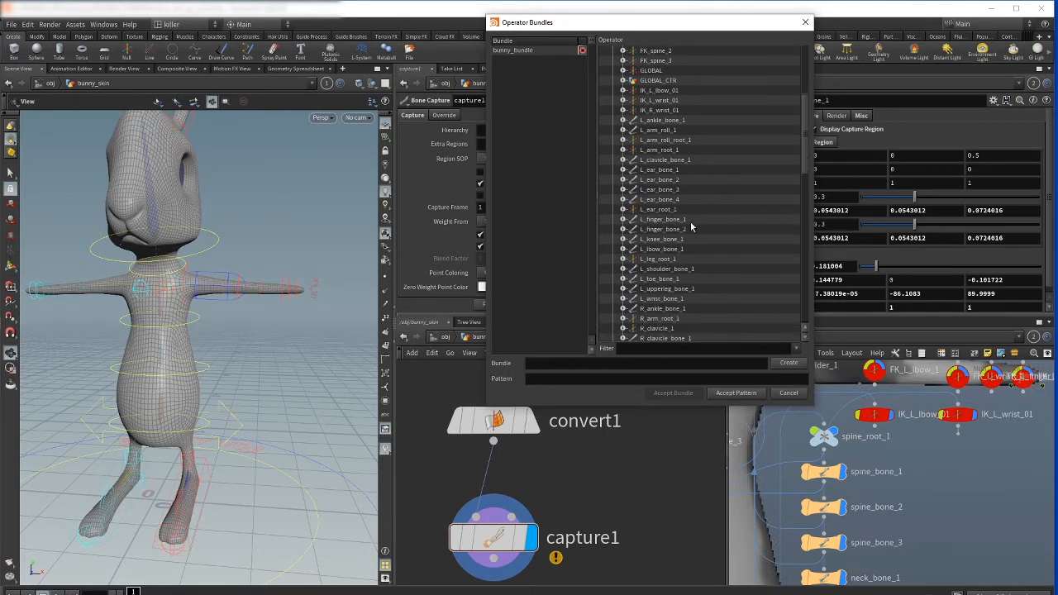
{"action": "mouse_move", "coordinate": [668, 287]}
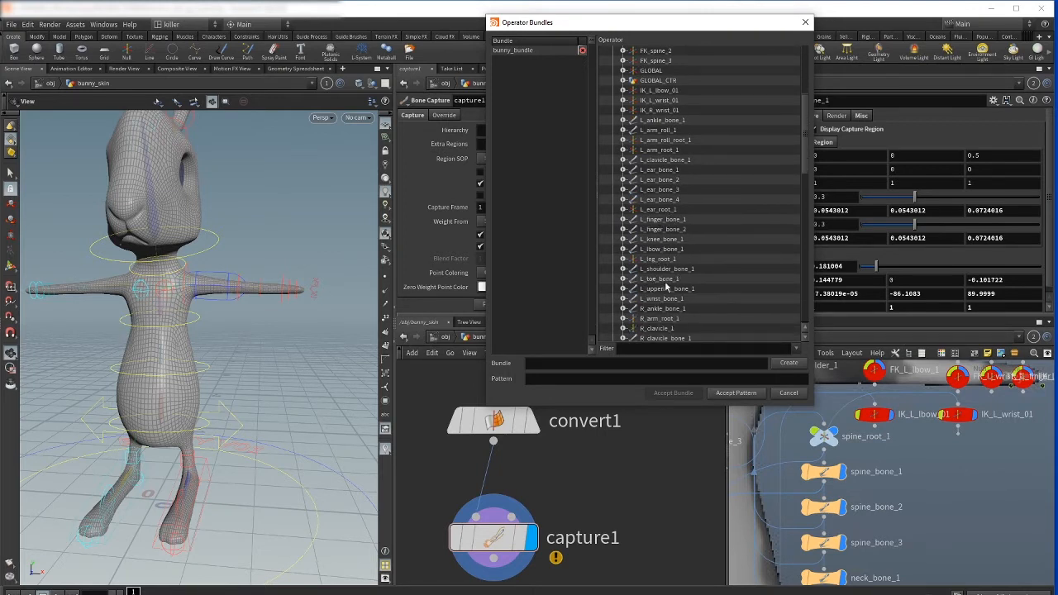
{"action": "left_click", "coordinate": [668, 267]}
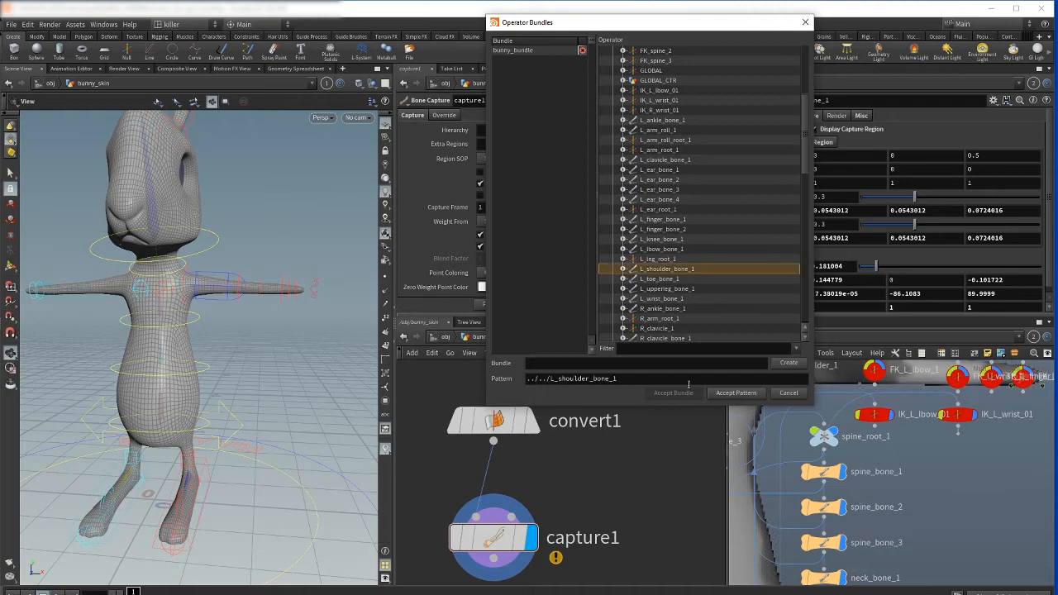
{"action": "left_click", "coordinate": [734, 394]}
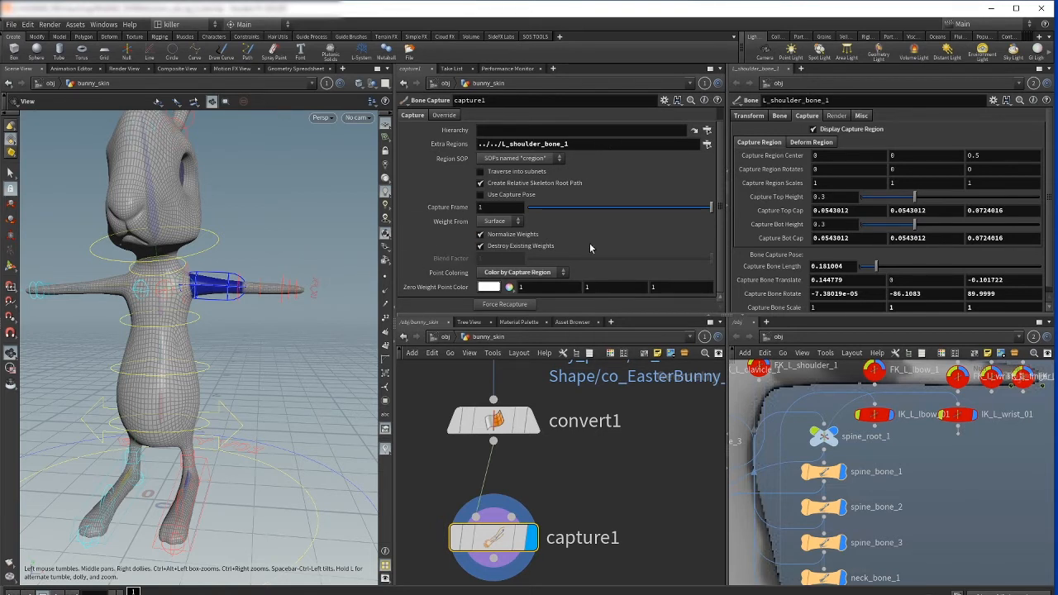
{"action": "mouse_move", "coordinate": [635, 414]}
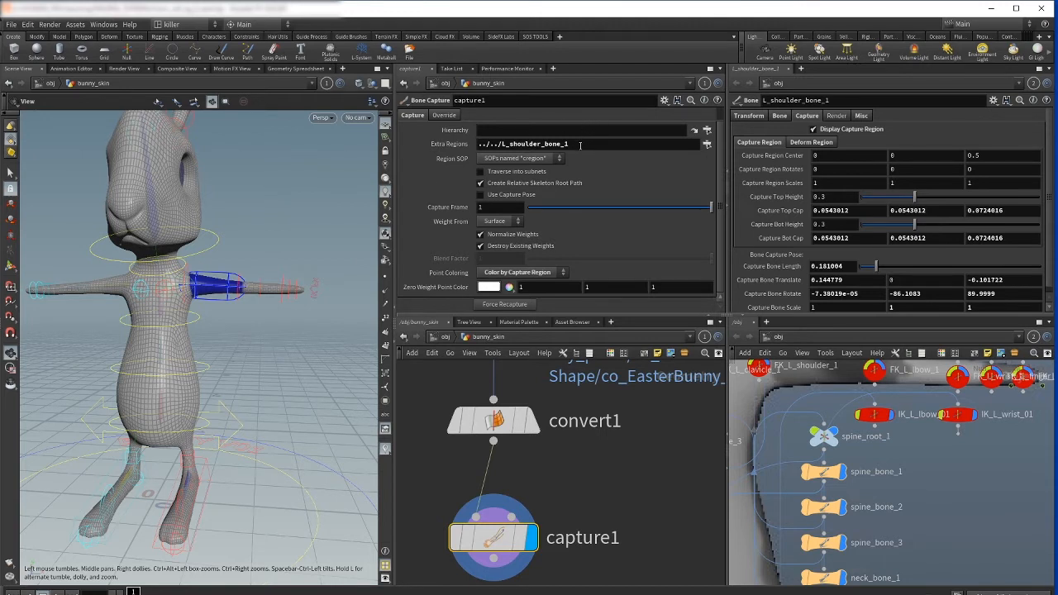
{"action": "mouse_move", "coordinate": [605, 164]}
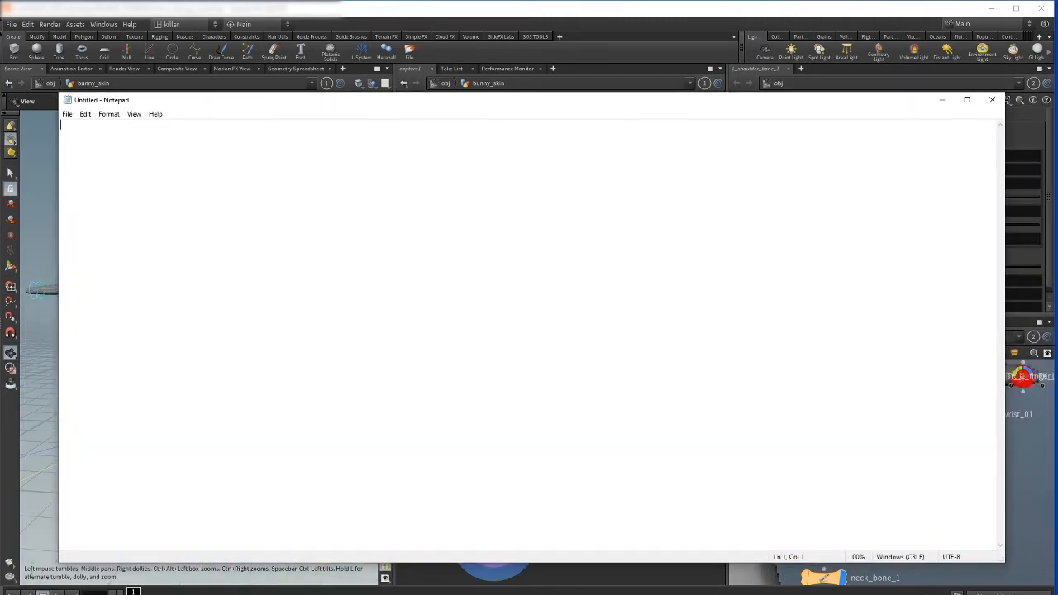
- Draft the sos_set_extraregions Python function in Notepad and review its loop and parm set line
{"action": "left_click", "coordinate": [992, 101]}
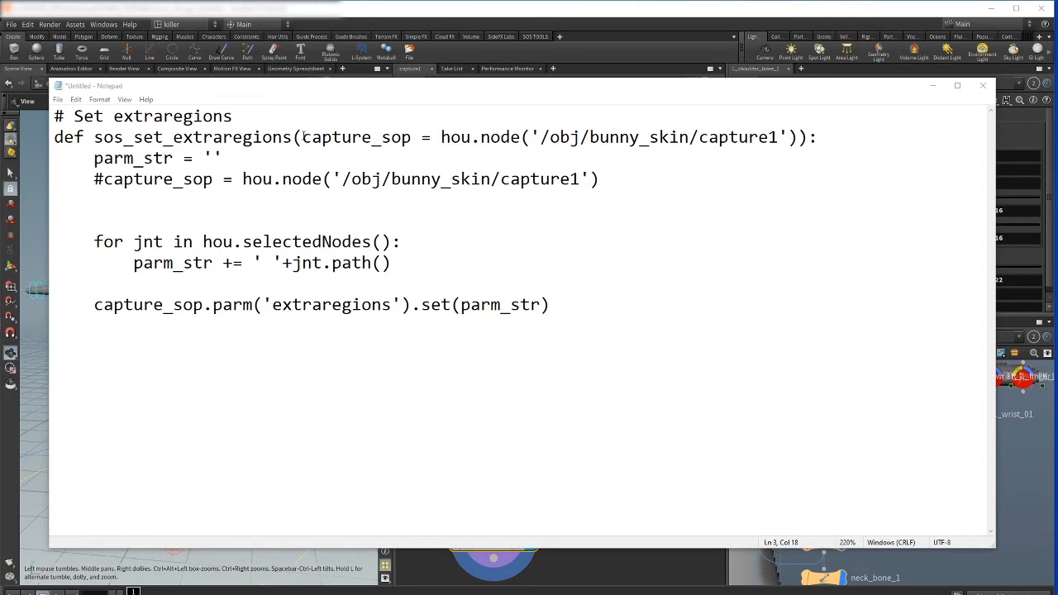
{"action": "double_click", "coordinate": [356, 137]}
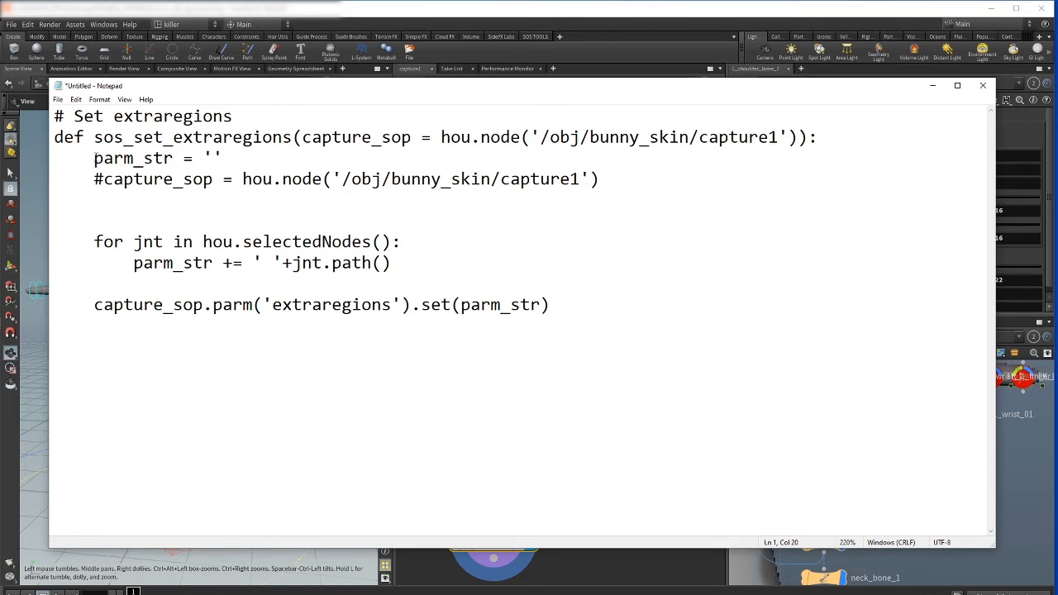
{"action": "triple_click", "coordinate": [132, 159]}
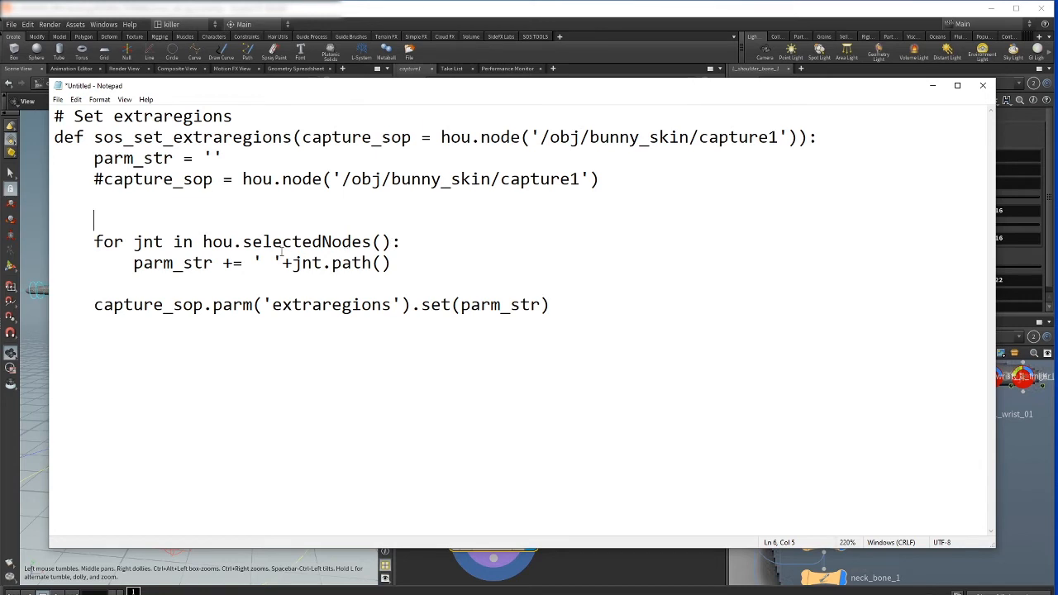
{"action": "mouse_move", "coordinate": [294, 281]}
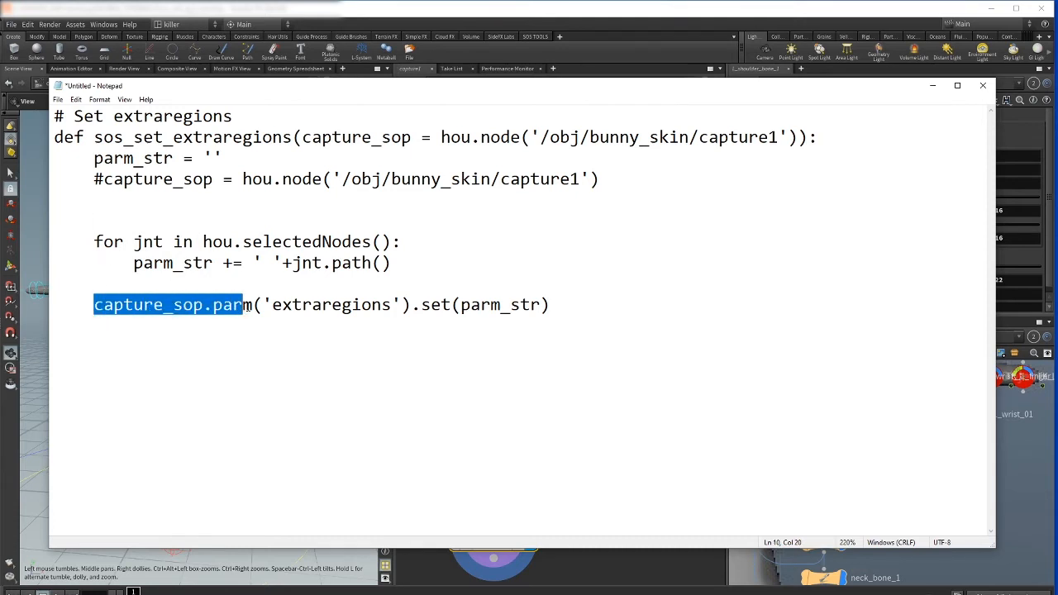
{"action": "key", "text": "shift+right"}
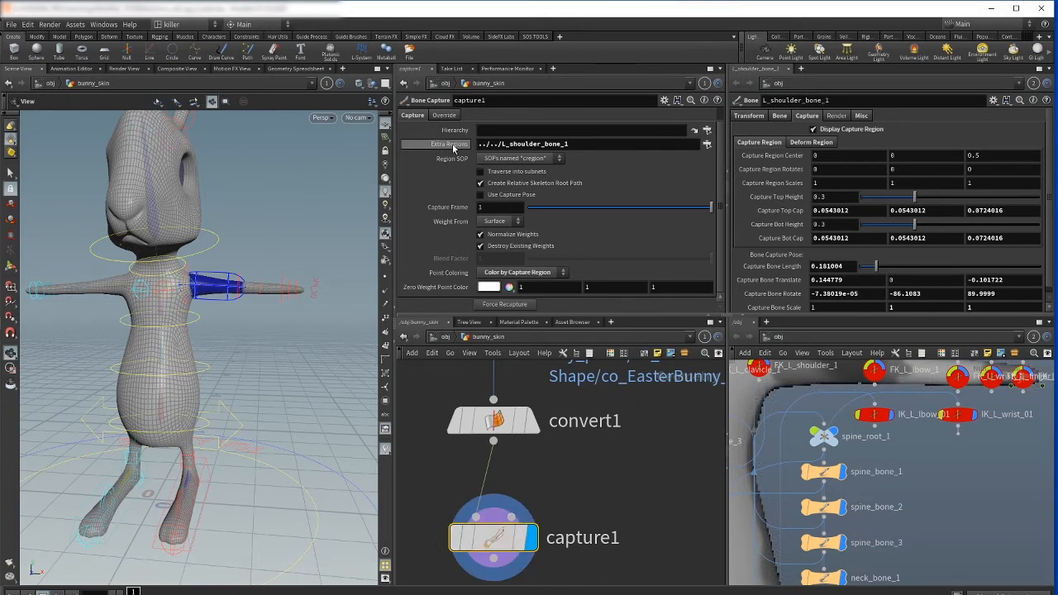
{"action": "mouse_move", "coordinate": [453, 145]}
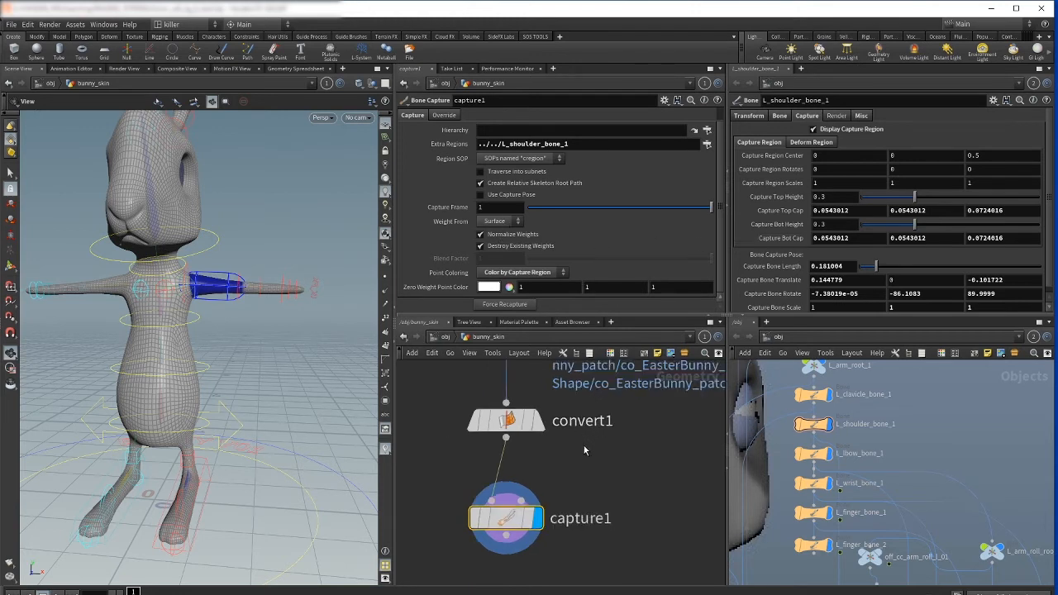
- Open the Python Source Editor from the Windows menu to start a script importing hou
{"action": "left_click", "coordinate": [506, 517]}
{"action": "type", "text": "capture"}
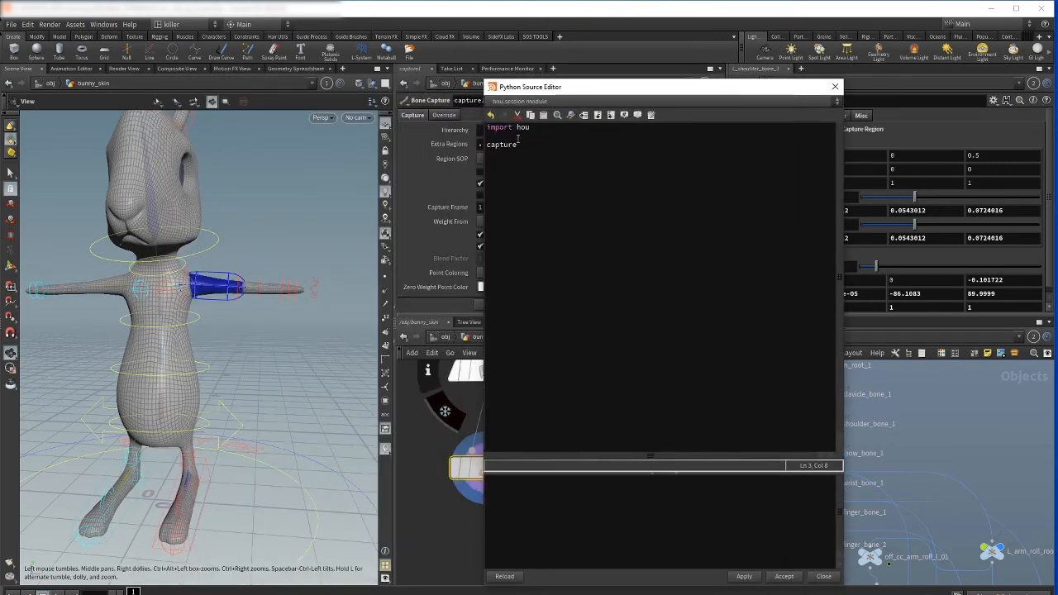
- Add a sos_set_extraregions() call below the function and move the editor aside
{"action": "double_click", "coordinate": [503, 146]}
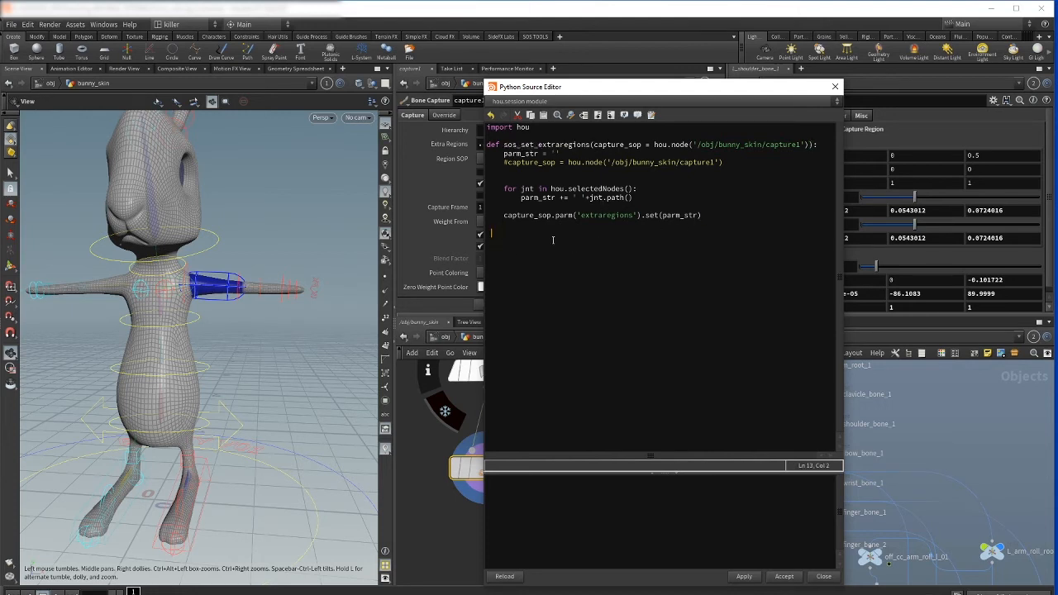
{"action": "type", "text": "sos_set_extraregions("}
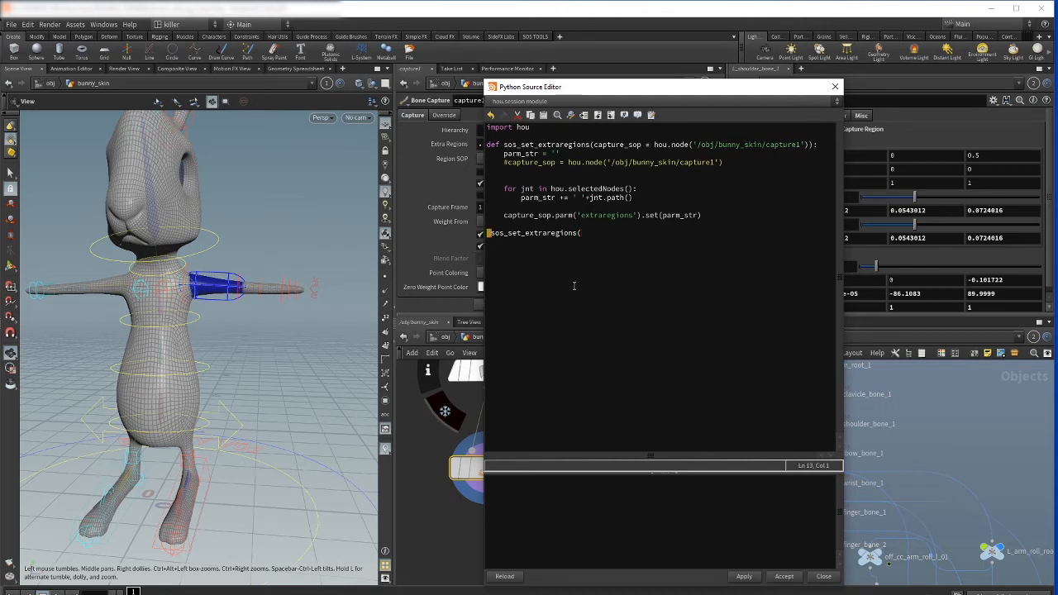
{"action": "type", "text": "("}
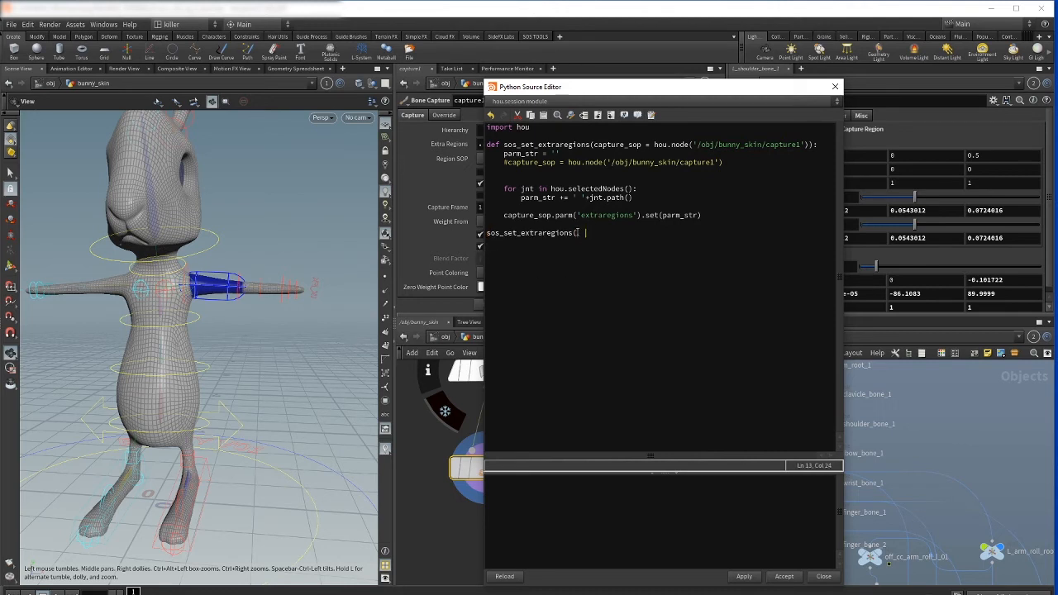
{"action": "type", "text": ")"}
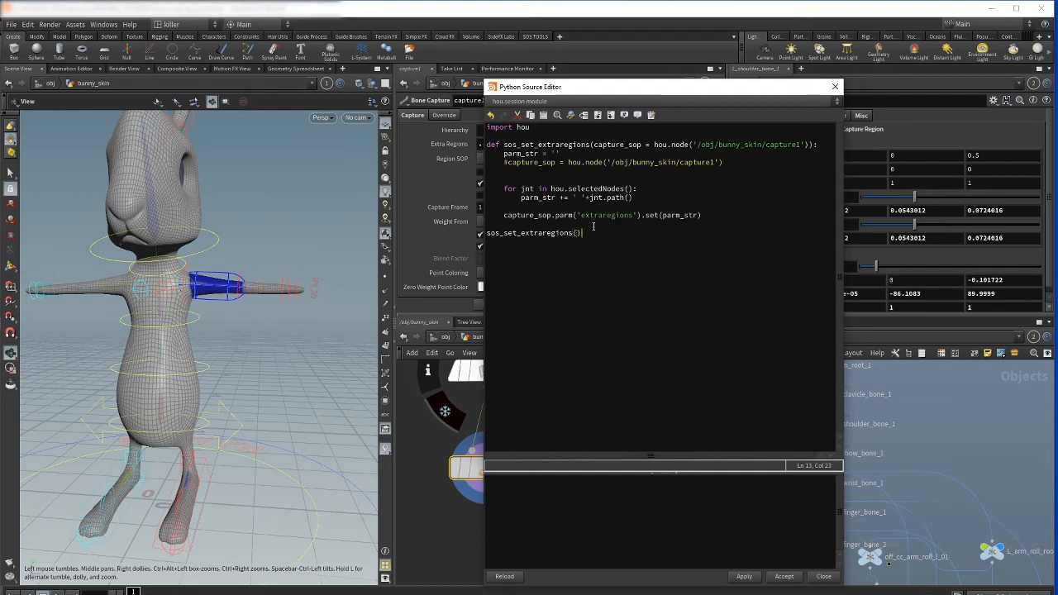
{"action": "left_click_drag", "start_coordinate": [661, 86], "coordinate": [641, 88]}
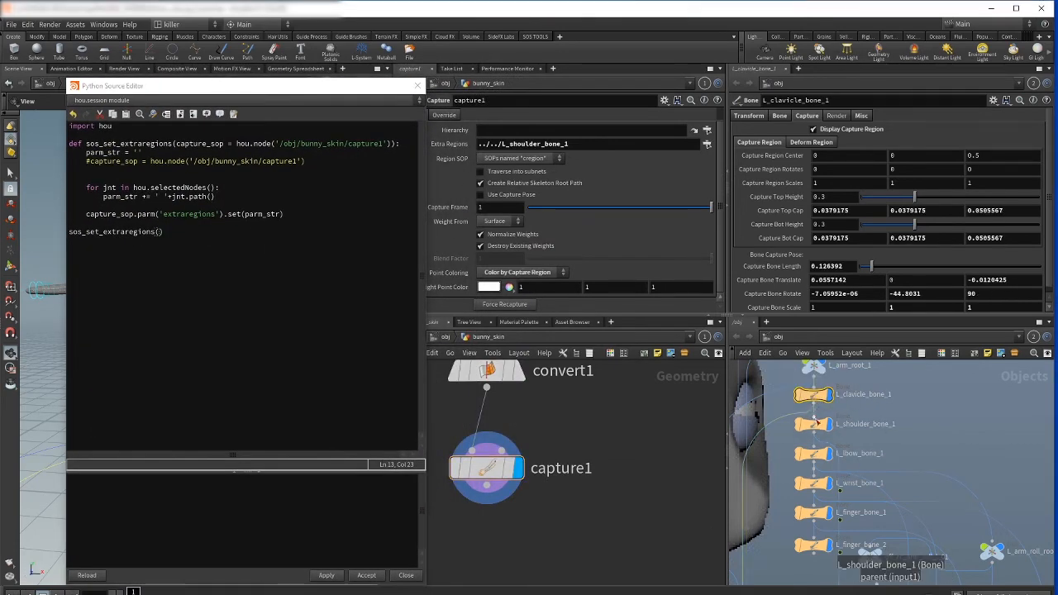
- Select the left arm bone chain from l_clavicle_bone_1 to the last arm bone
{"action": "left_click", "coordinate": [814, 453]}
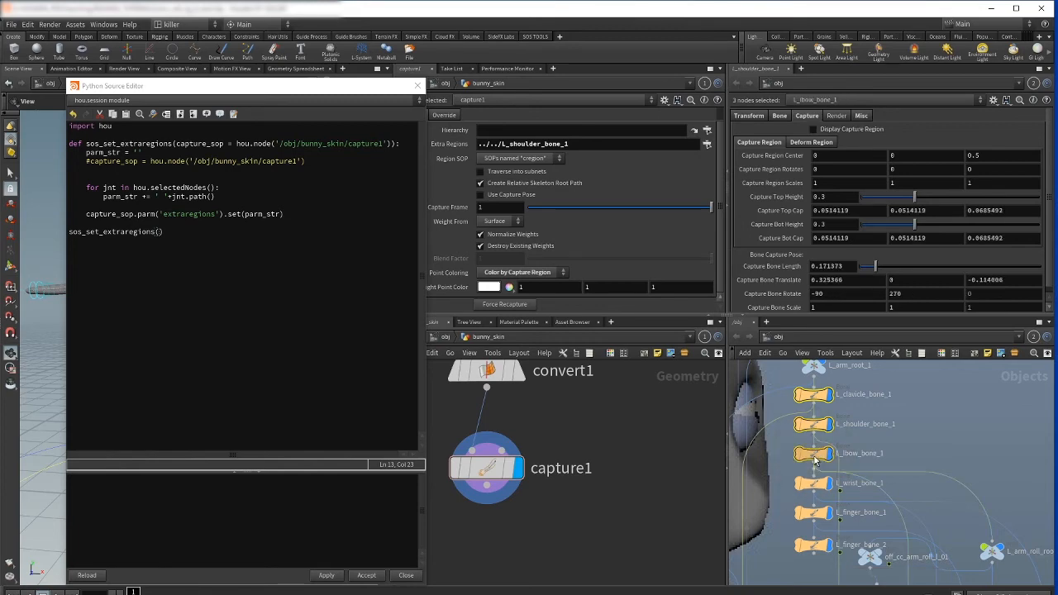
{"action": "left_click", "coordinate": [813, 546]}
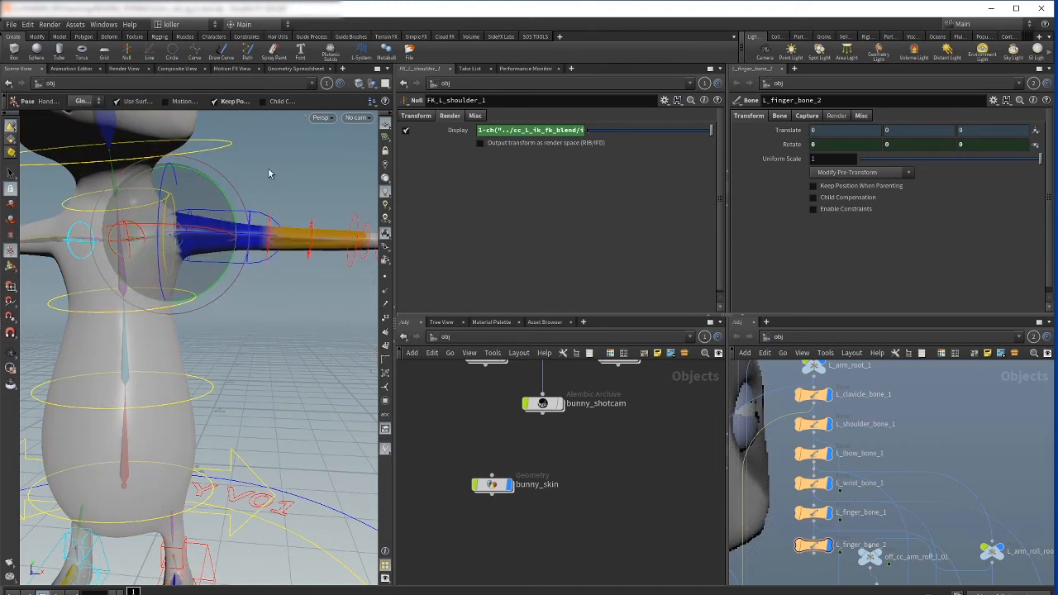
{"action": "mouse_move", "coordinate": [432, 306]}
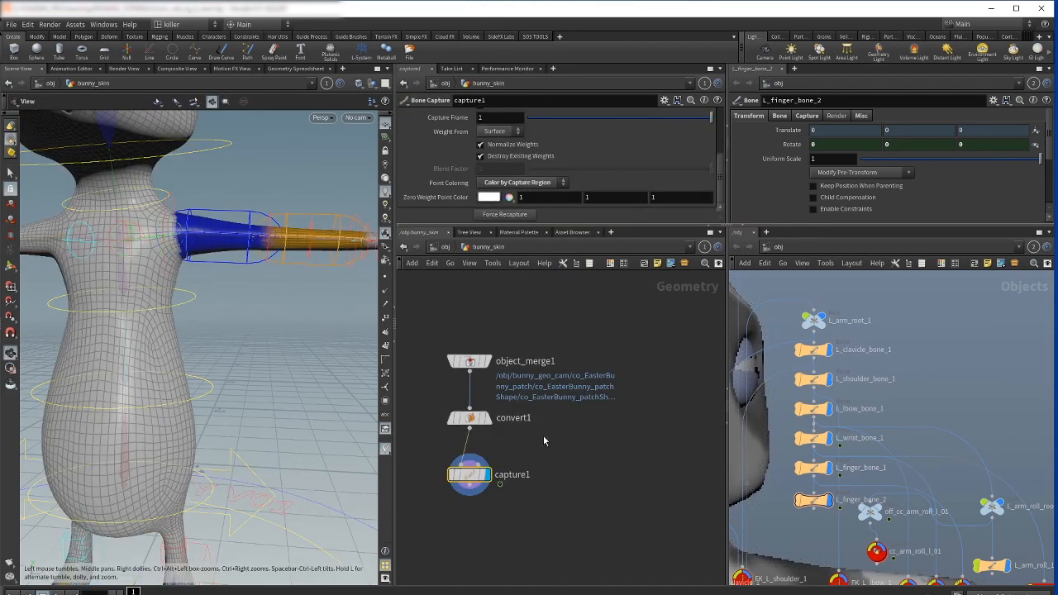
- Place a Bone Deform SOP inside bunny_skin, wired after capture1
{"action": "scroll", "scroll_direction": "down", "scroll_amount": 3}
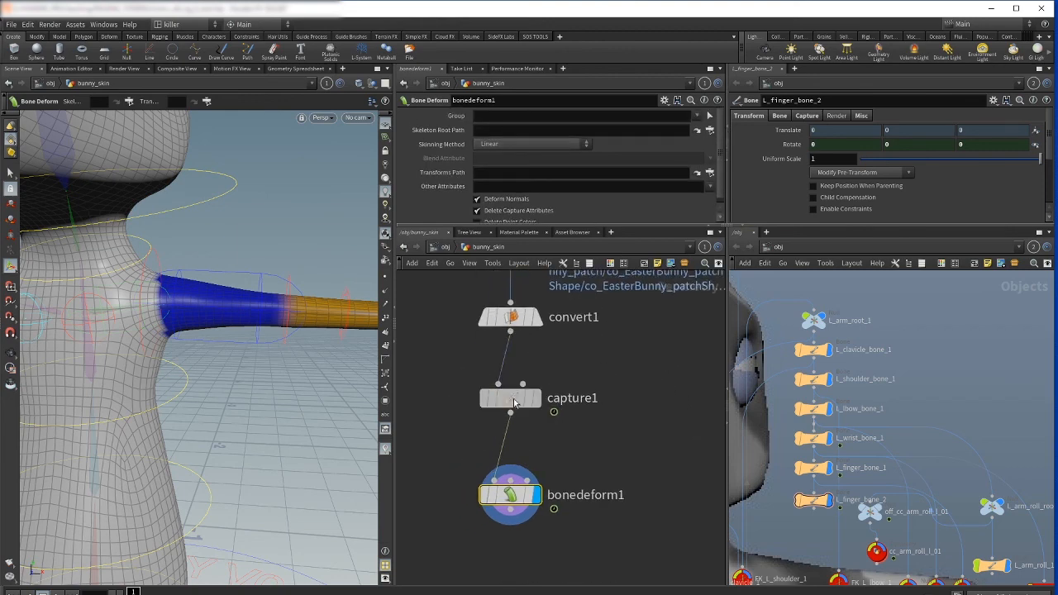
- Set the playback range end to 108 and set capture1's Capture Frame parameter
{"action": "left_click", "coordinate": [510, 397]}
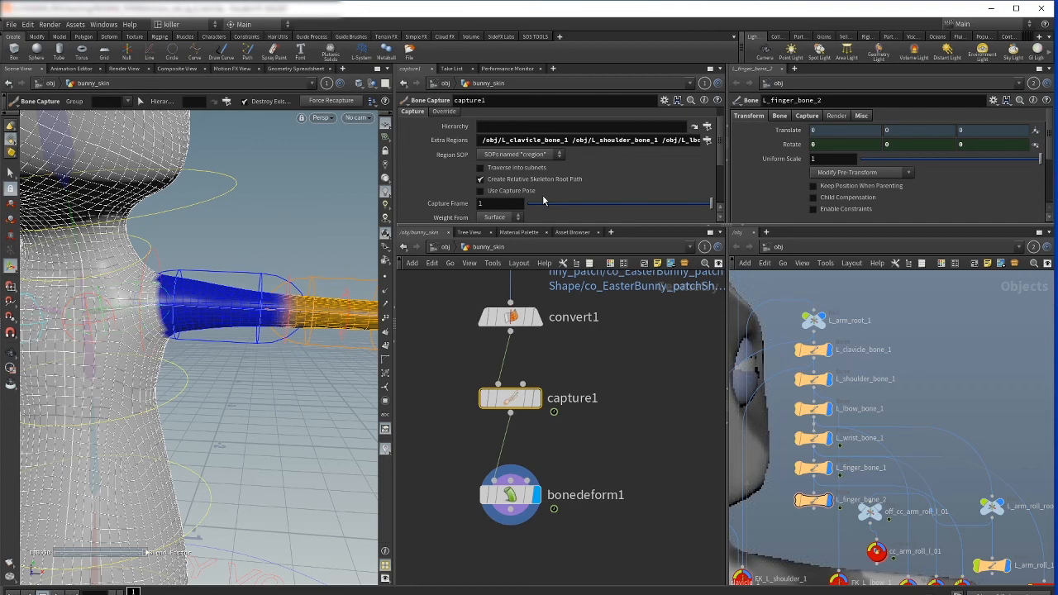
{"action": "mouse_move", "coordinate": [553, 197]}
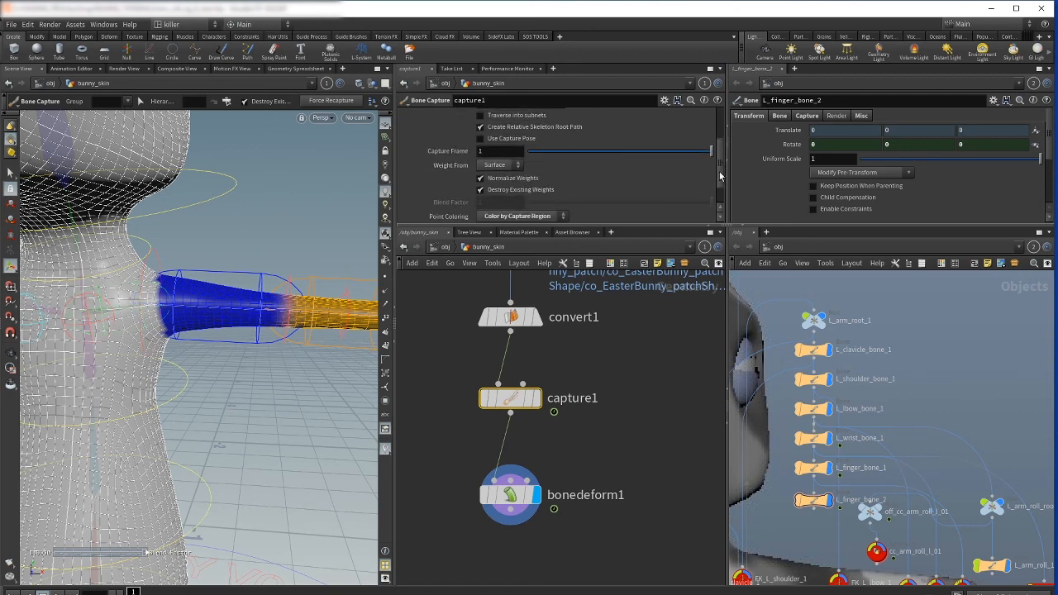
{"action": "mouse_move", "coordinate": [764, 560]}
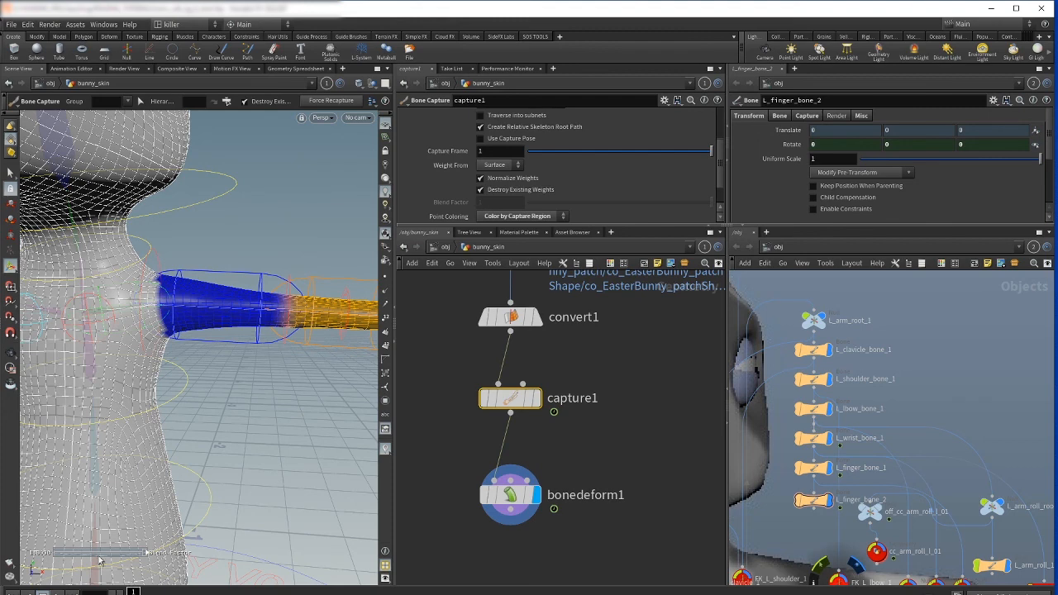
{"action": "mouse_move", "coordinate": [453, 216]}
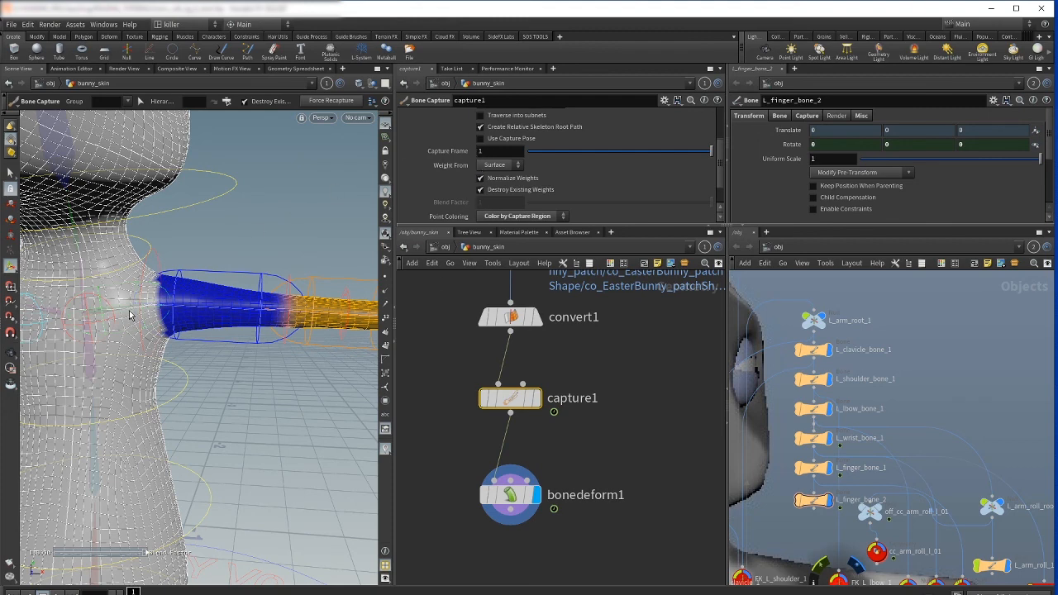
{"action": "mouse_move", "coordinate": [129, 565]}
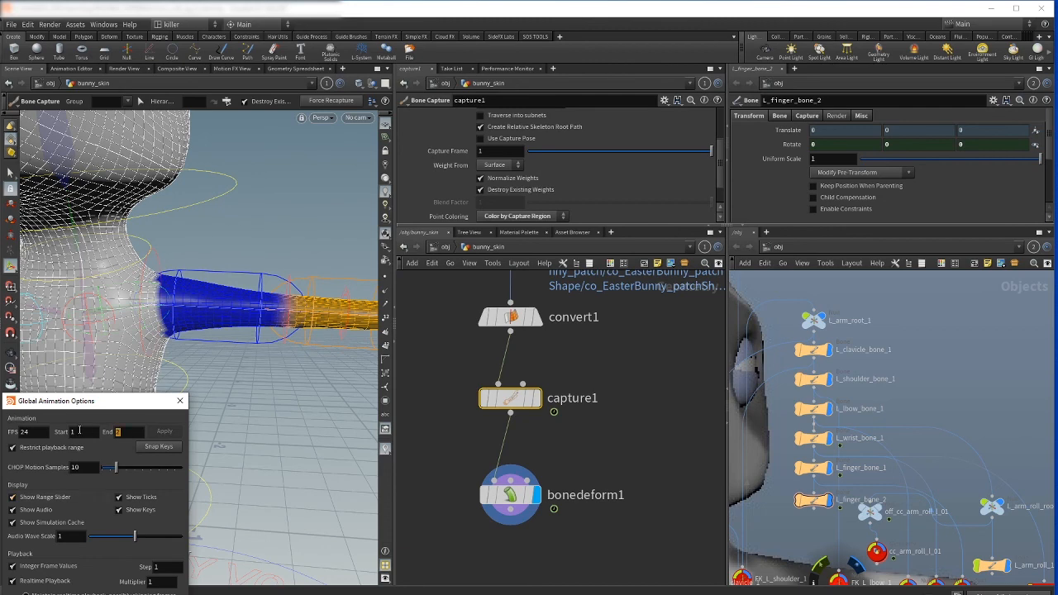
{"action": "type", "text": "108"}
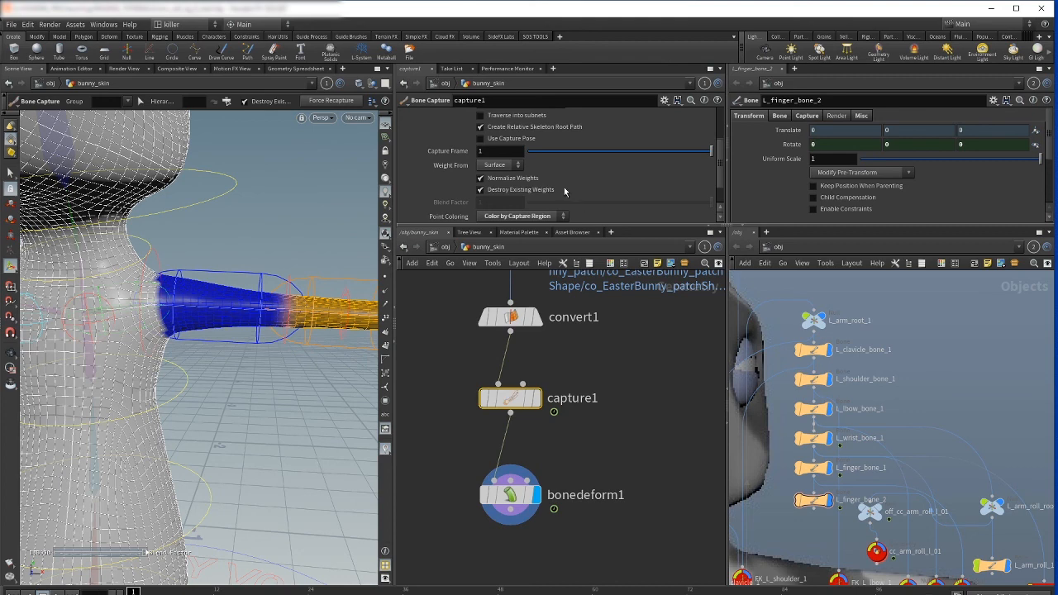
{"action": "left_click", "coordinate": [499, 152]}
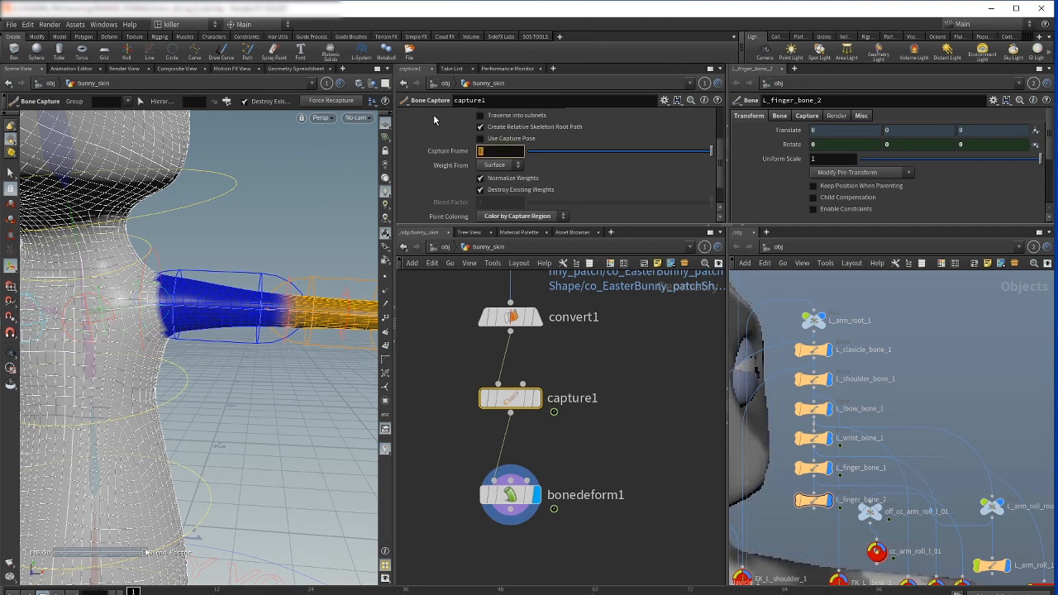